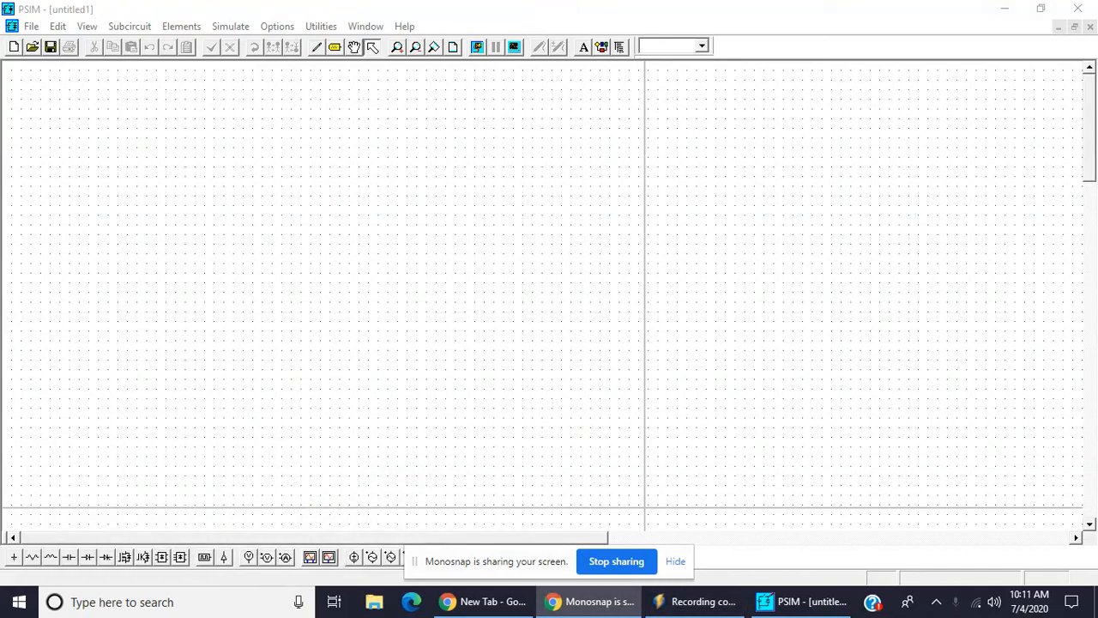
{"action": "mouse_move", "coordinate": [275, 378]}
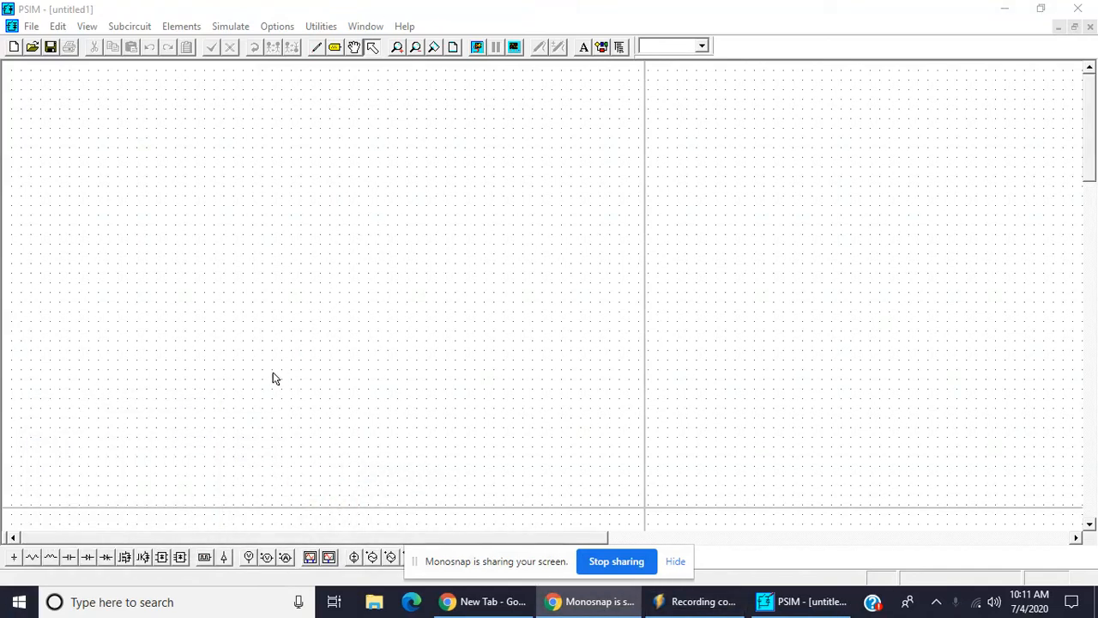
{"action": "mouse_move", "coordinate": [275, 355]}
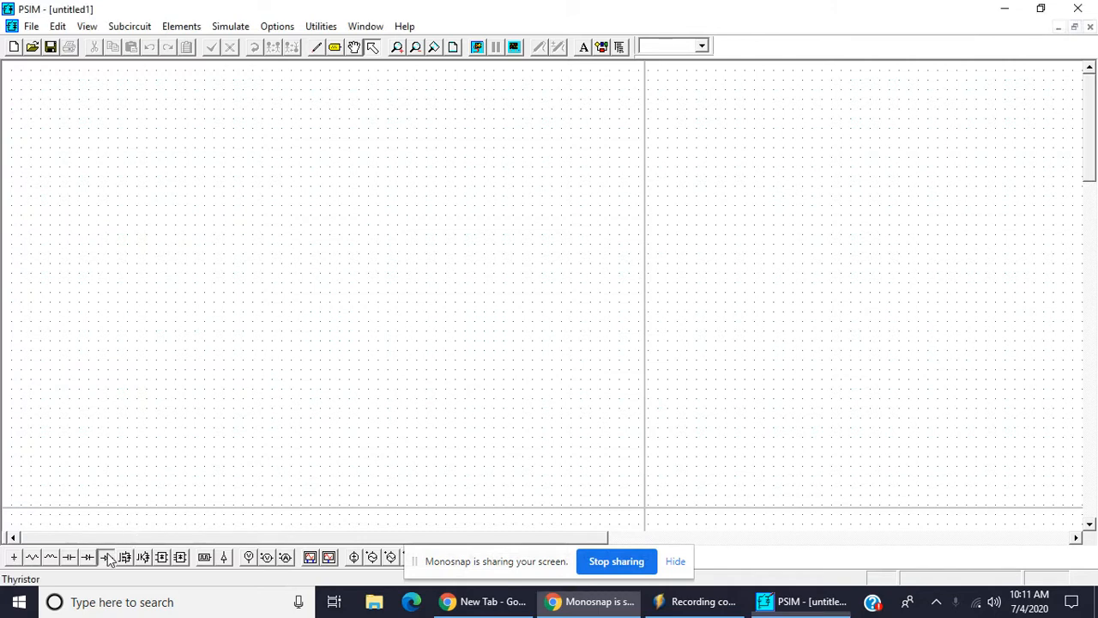
Place a thyristor, voltage probes and a gating block on the schematic canvas
{"action": "left_click", "coordinate": [106, 557]}
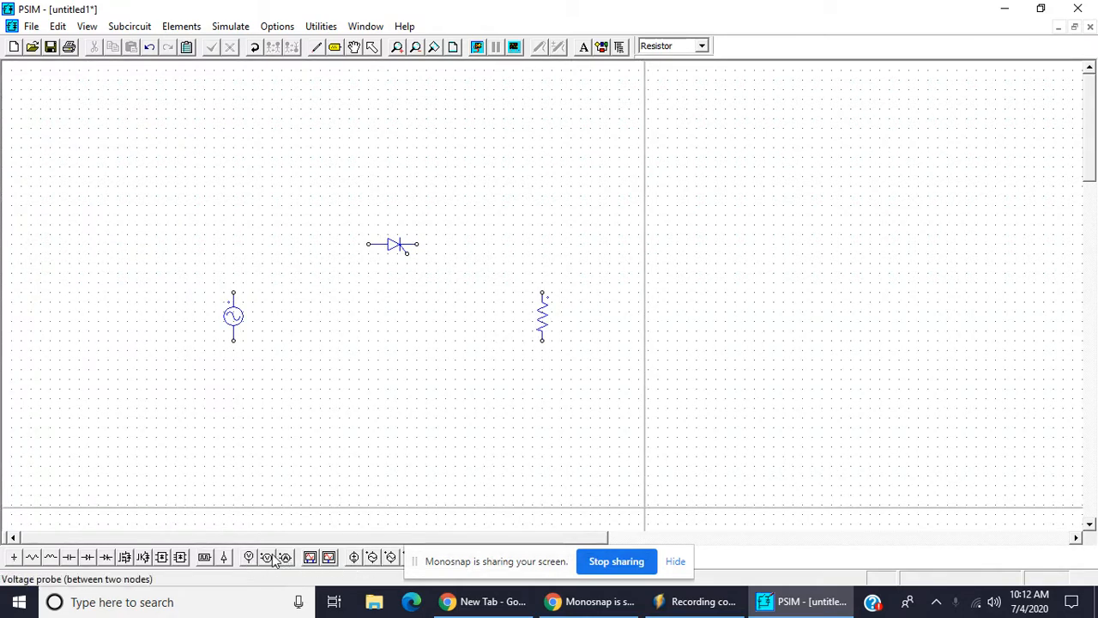
{"action": "left_click", "coordinate": [276, 311]}
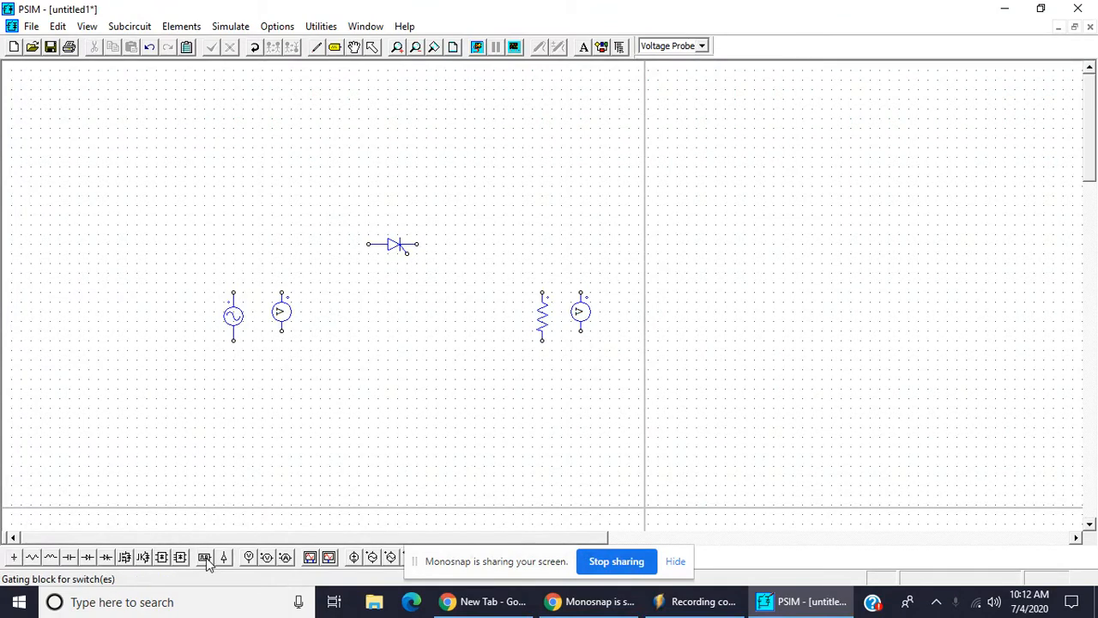
{"action": "left_click", "coordinate": [204, 556]}
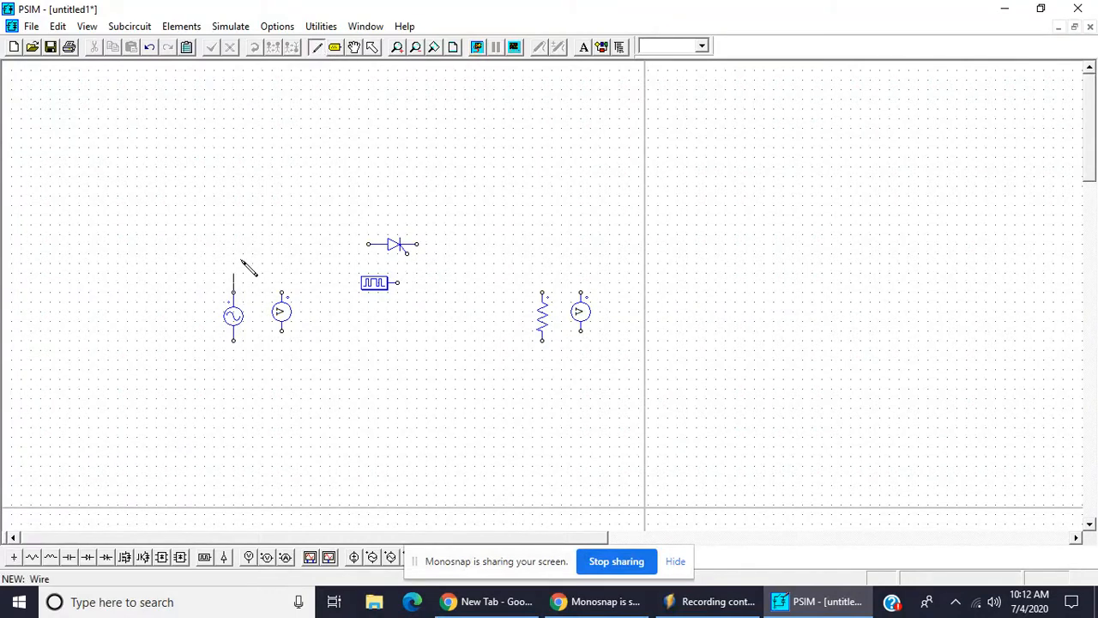
Wire source, thyristor and resistor into a loop, with probes across resistor and source
{"action": "left_click_drag", "start_coordinate": [233, 296], "coordinate": [368, 246]}
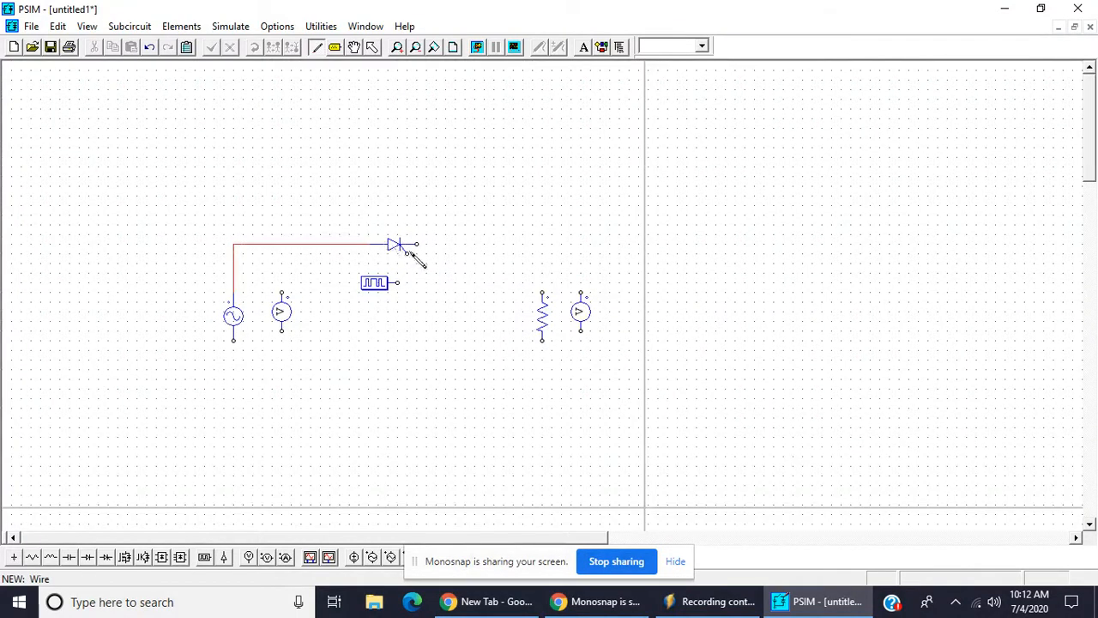
{"action": "left_click_drag", "start_coordinate": [416, 244], "coordinate": [542, 300]}
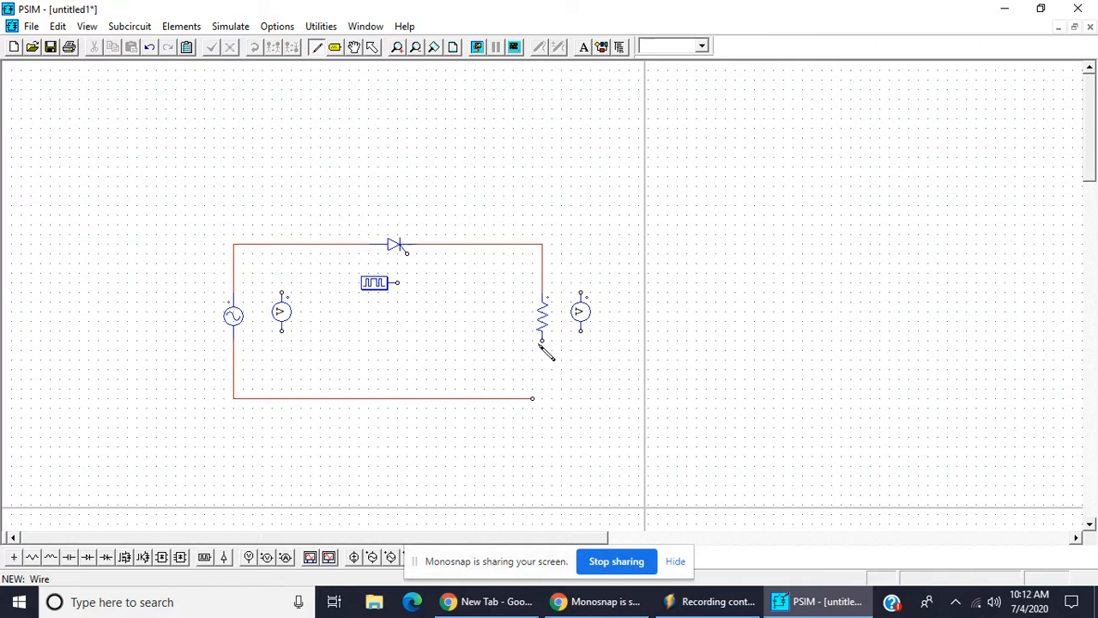
{"action": "left_click_drag", "start_coordinate": [541, 339], "coordinate": [541, 397]}
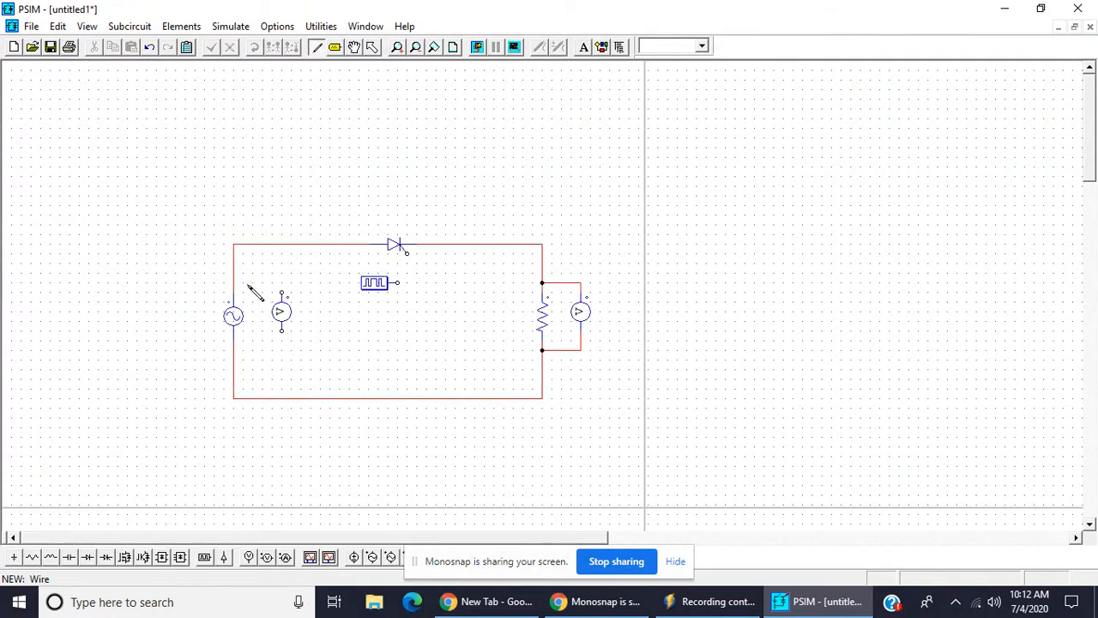
{"action": "left_click_drag", "start_coordinate": [251, 294], "coordinate": [287, 340]}
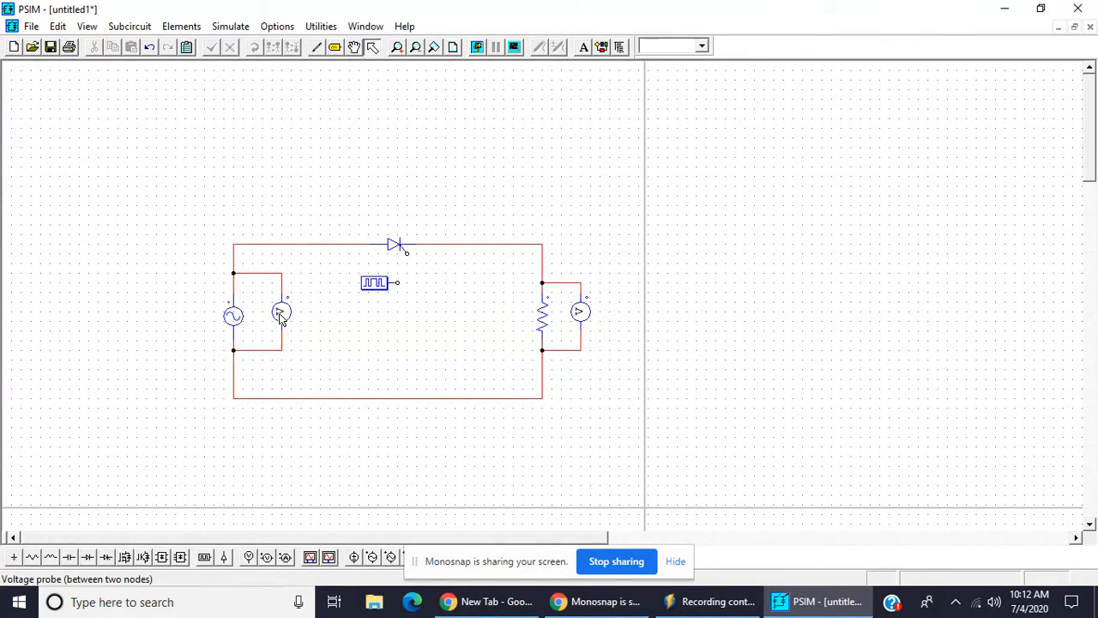
Name the source-side probe VIN and the resistor-side probe VOUT
{"action": "double_click", "coordinate": [282, 311]}
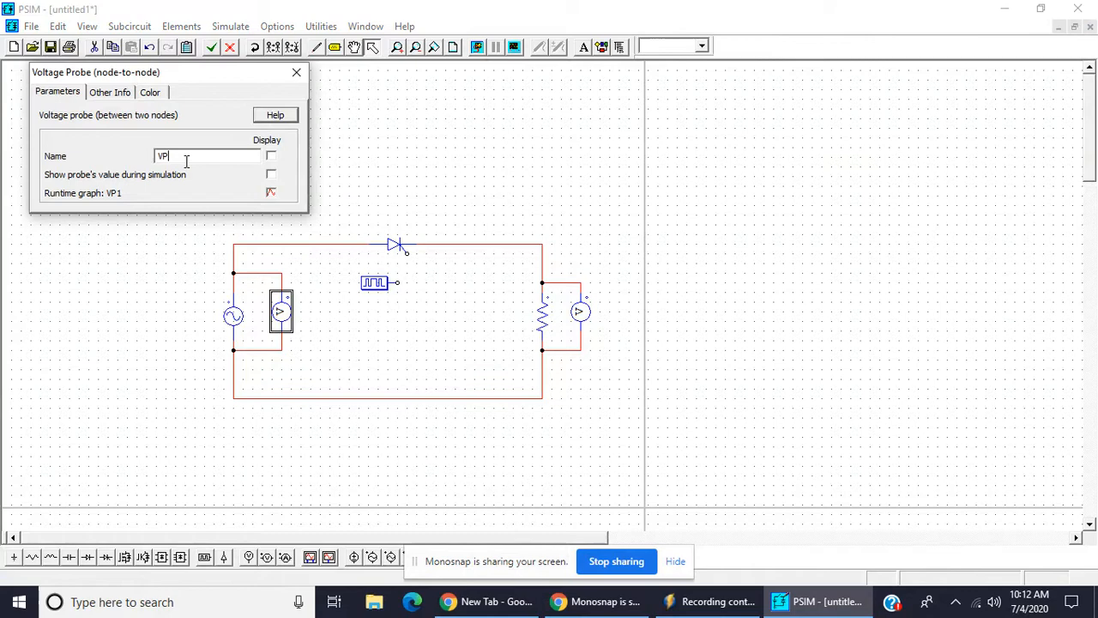
{"action": "type", "text": "VIN"}
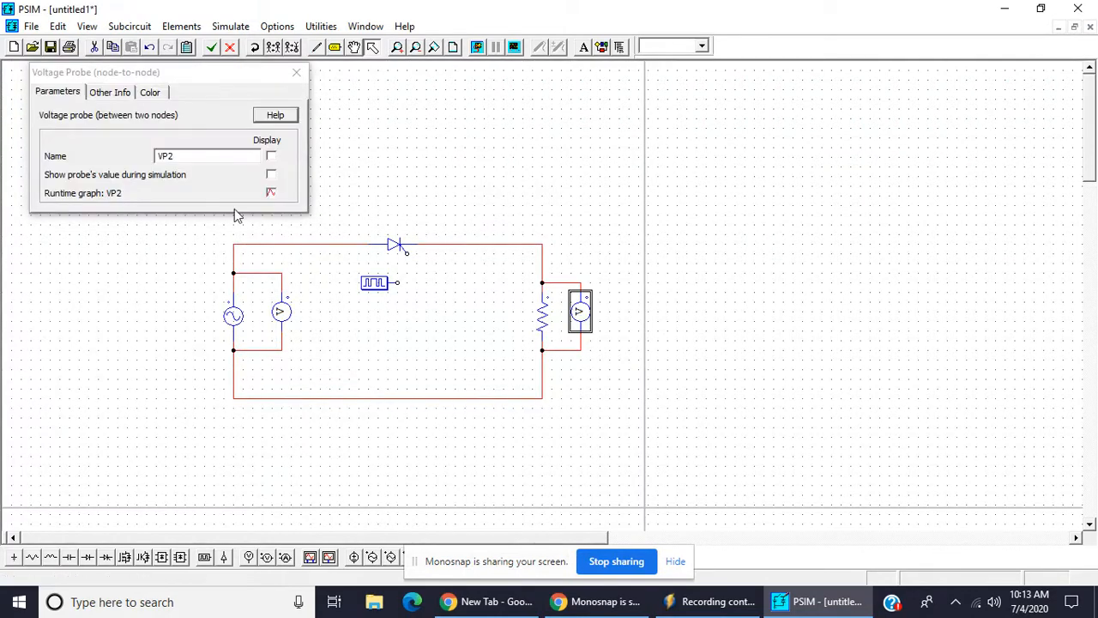
{"action": "type", "text": "V"}
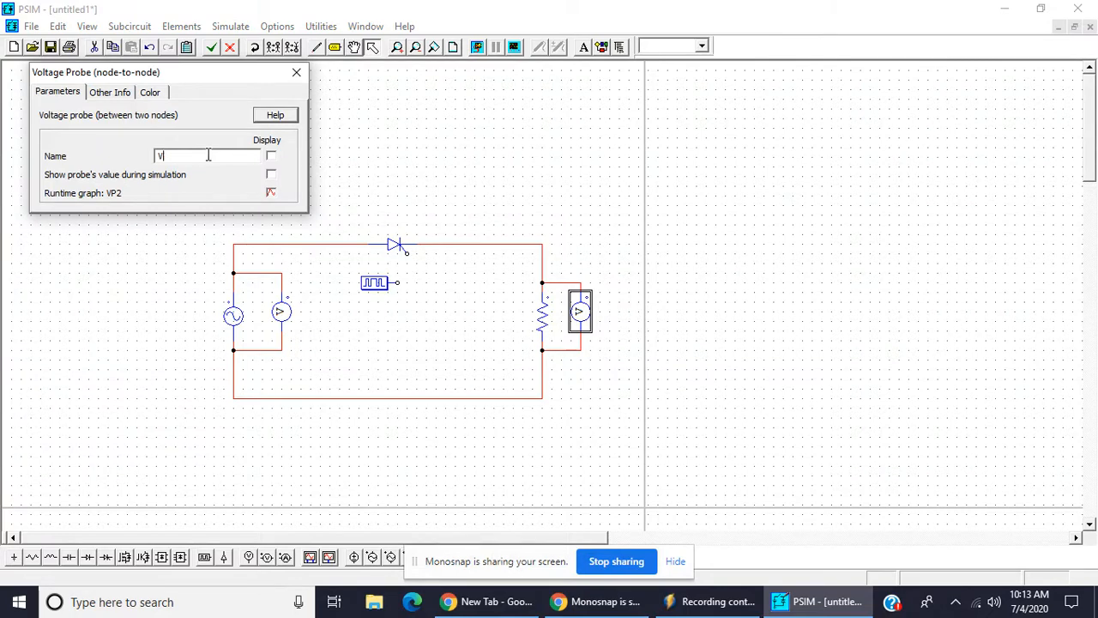
{"action": "type", "text": "OUT"}
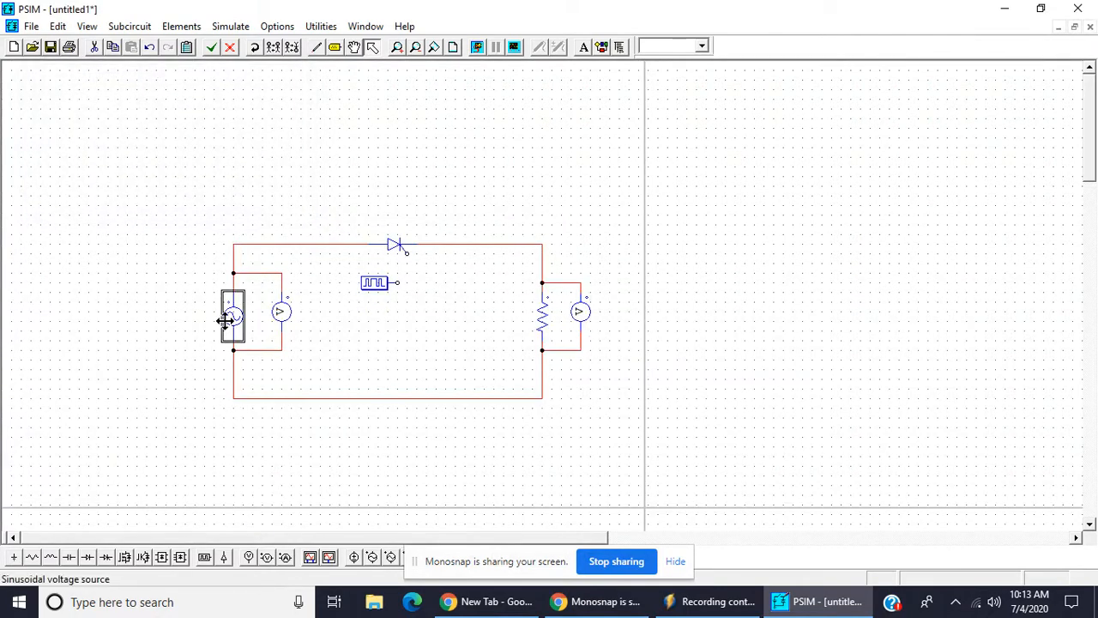
Set the sine source to 230 peak amplitude at 50 Hz
{"action": "double_click", "coordinate": [233, 313]}
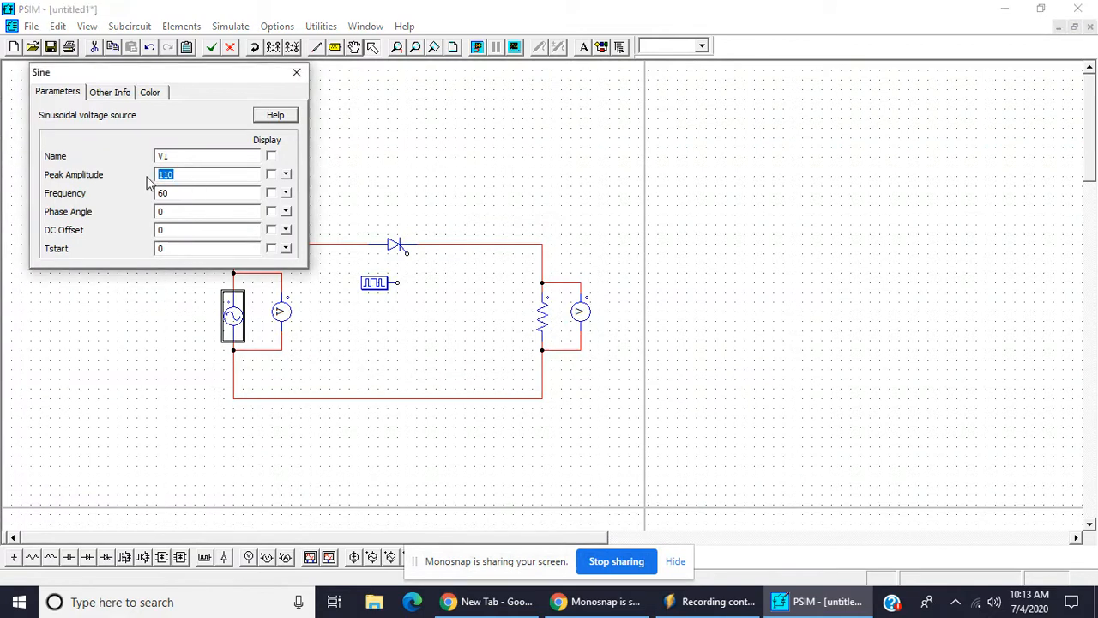
{"action": "type", "text": "2"}
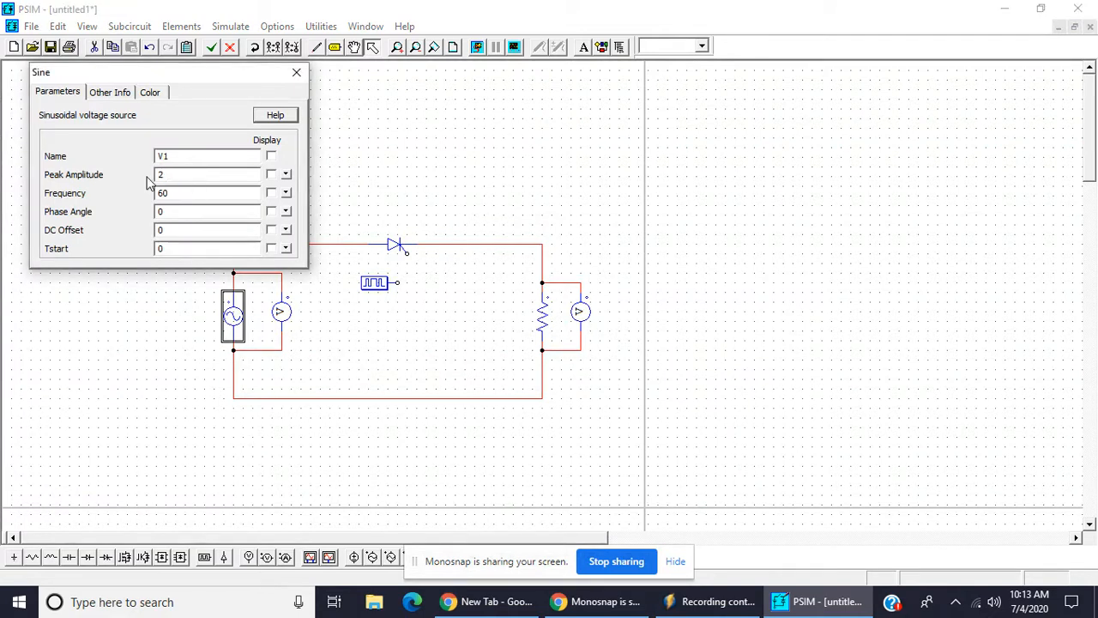
{"action": "type", "text": "230"}
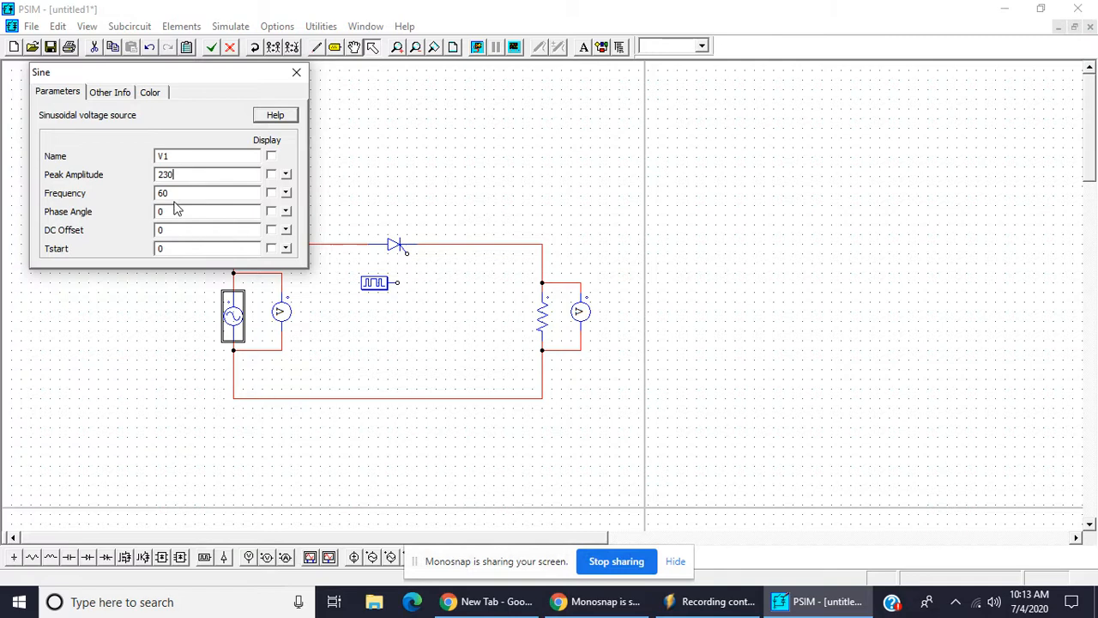
{"action": "type", "text": "50"}
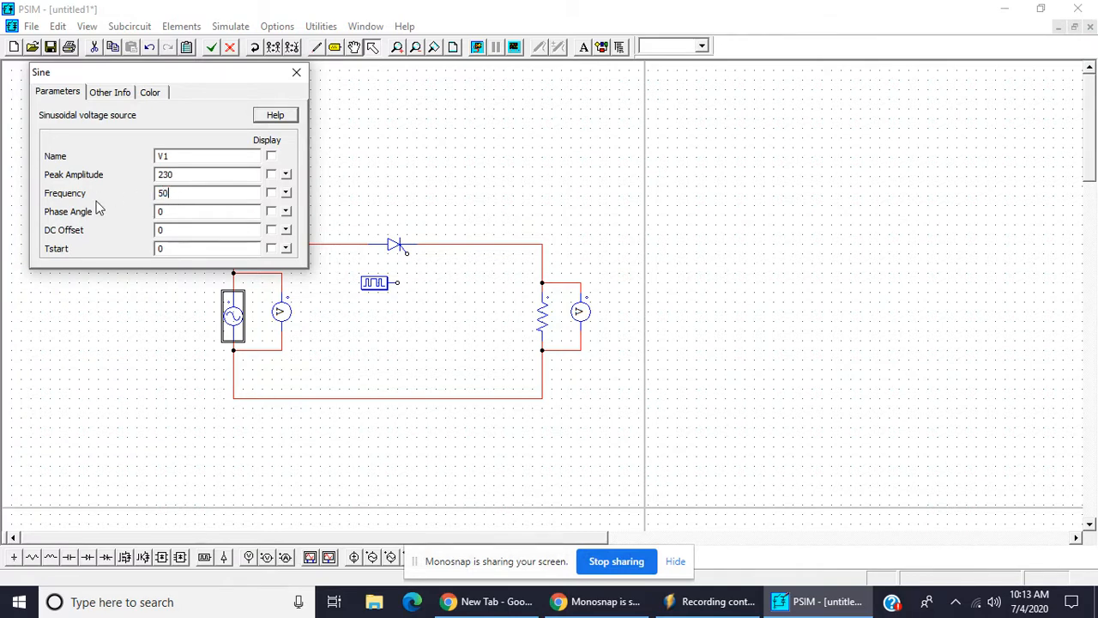
{"action": "left_click", "coordinate": [295, 72]}
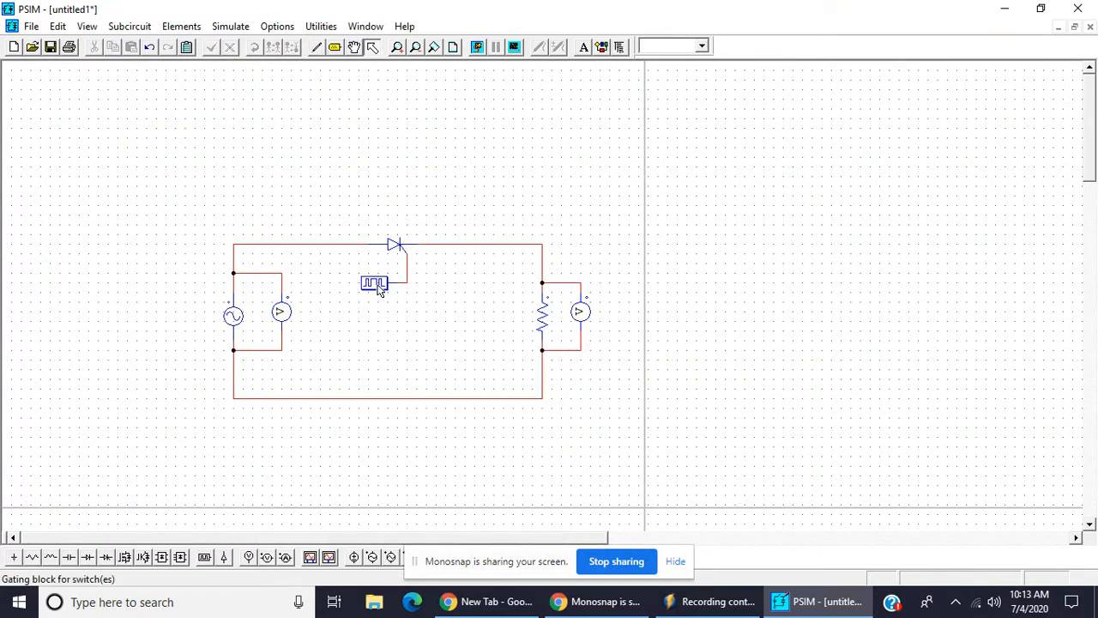
Set gating block G1 to 50 Hz with switching points 0 180, then recheck the source
{"action": "double_click", "coordinate": [375, 283]}
{"action": "type", "text": "50"}
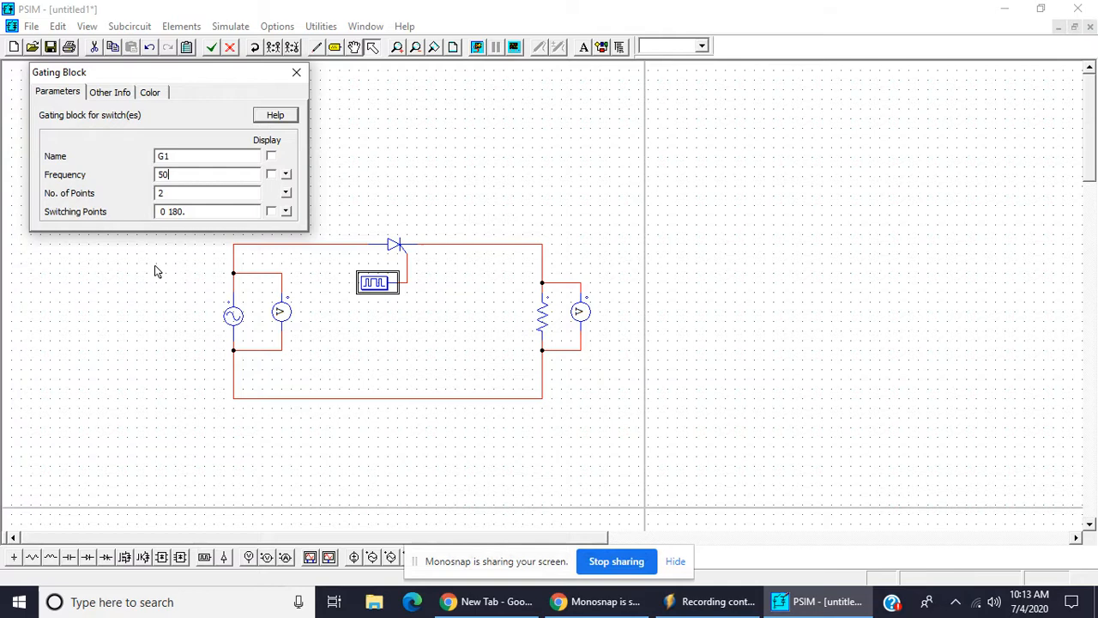
{"action": "mouse_move", "coordinate": [244, 109]}
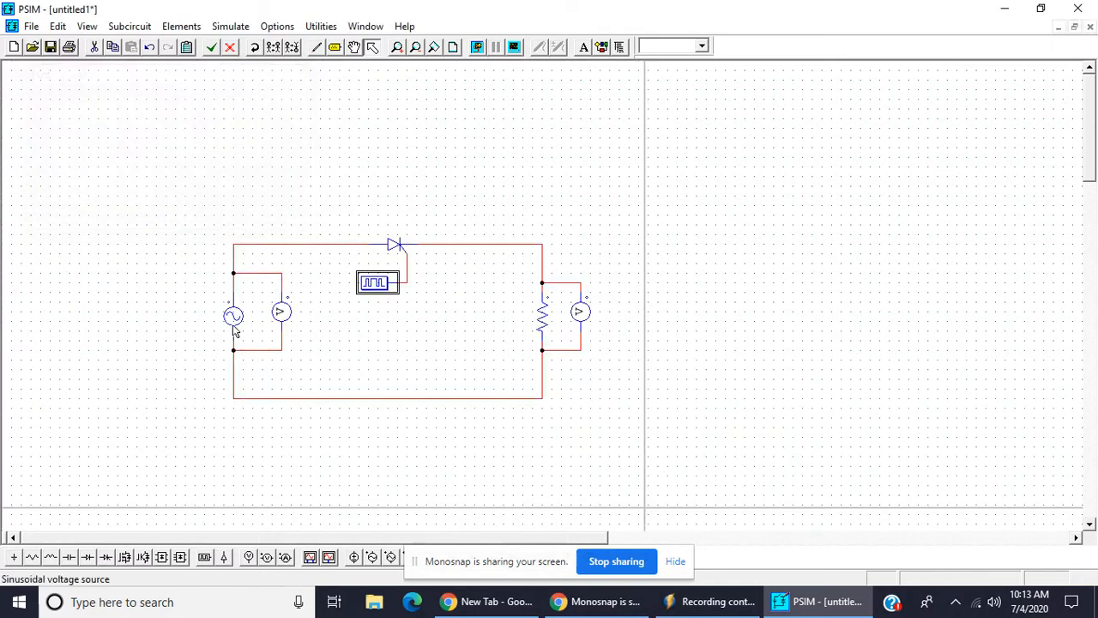
{"action": "double_click", "coordinate": [233, 315]}
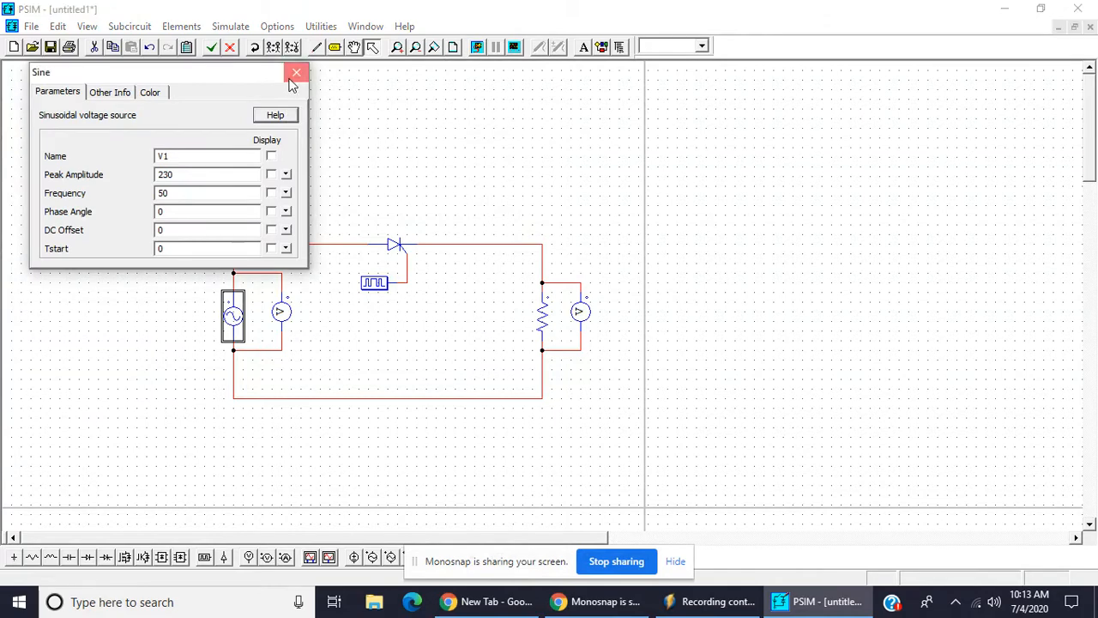
{"action": "left_click", "coordinate": [296, 72]}
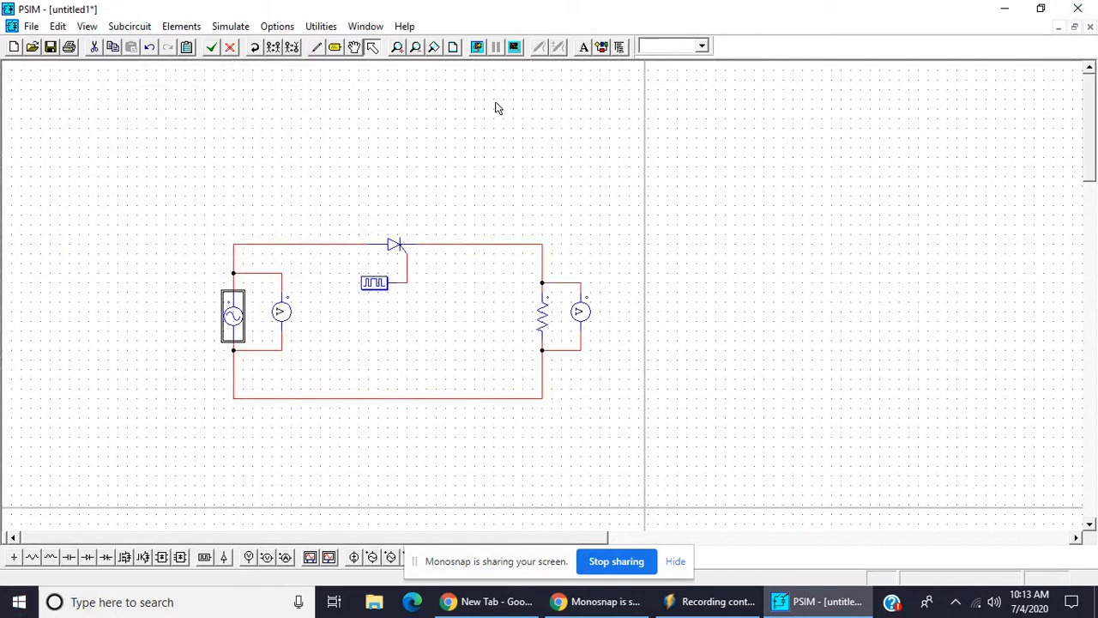
Run the simulation, plot VIN over 0.01 s, and close Simview
{"action": "left_click", "coordinate": [476, 48]}
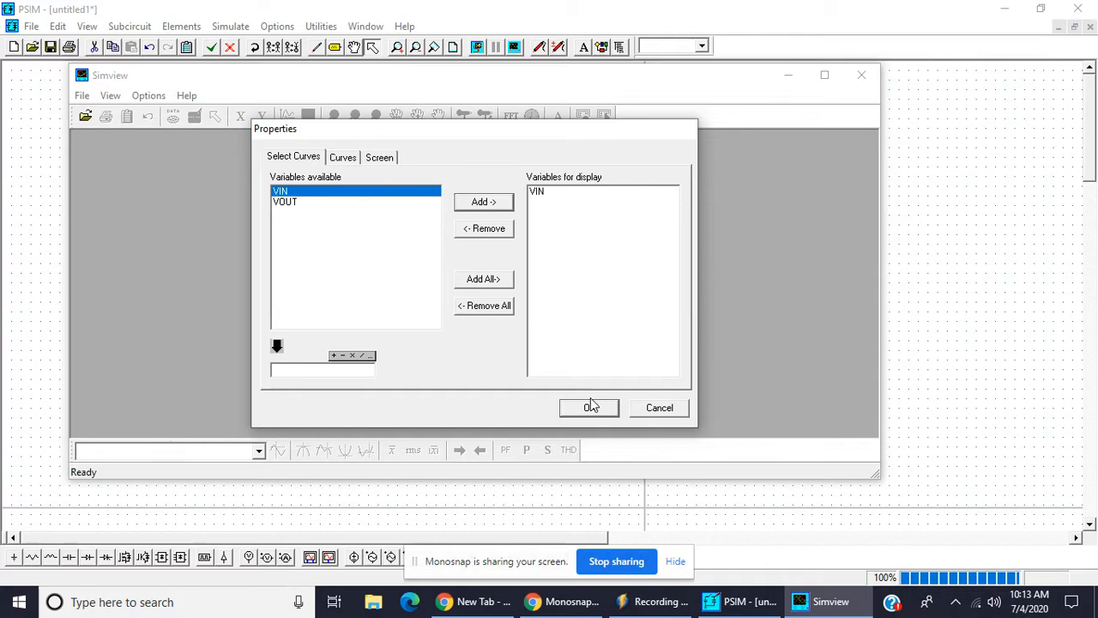
{"action": "left_click", "coordinate": [589, 407]}
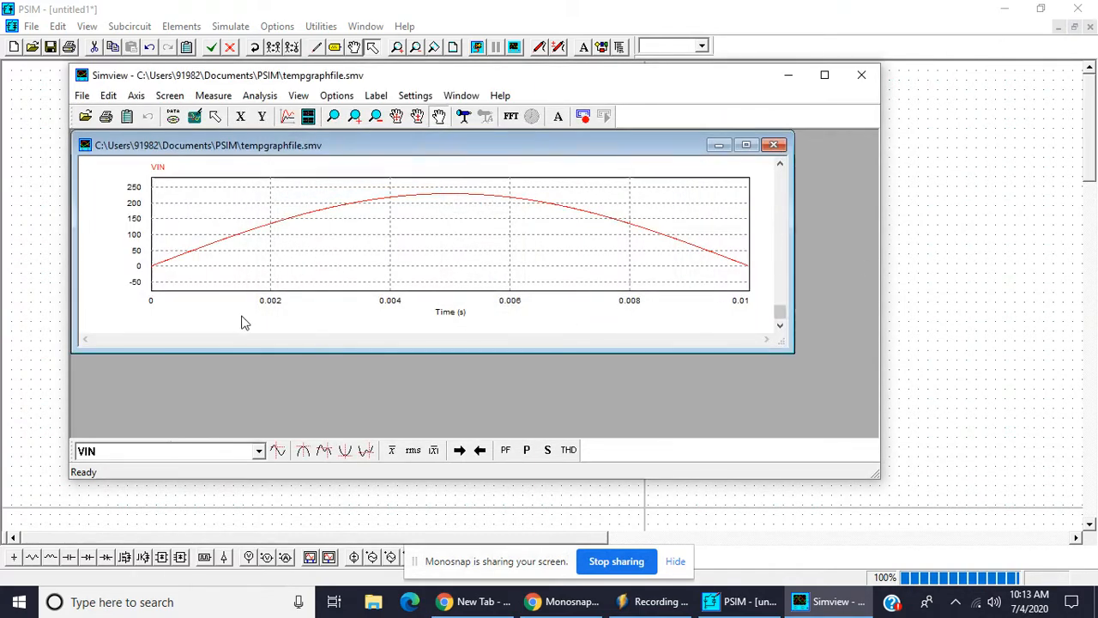
{"action": "mouse_move", "coordinate": [849, 117]}
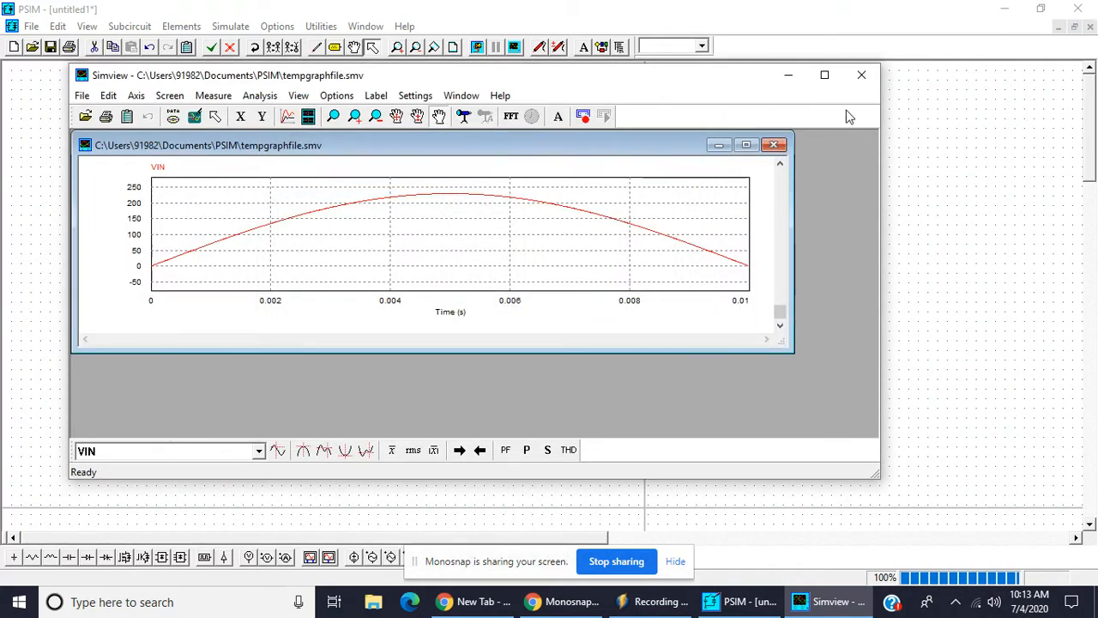
{"action": "left_click", "coordinate": [230, 26]}
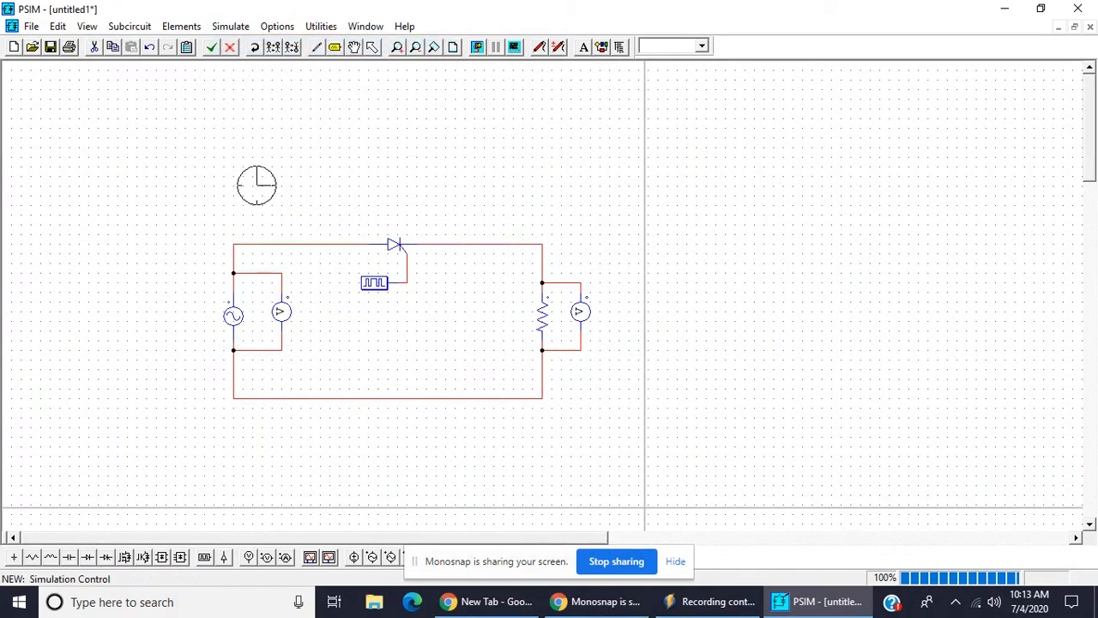
Set the simulation control block's total time to 0.08 s
{"action": "double_click", "coordinate": [257, 185]}
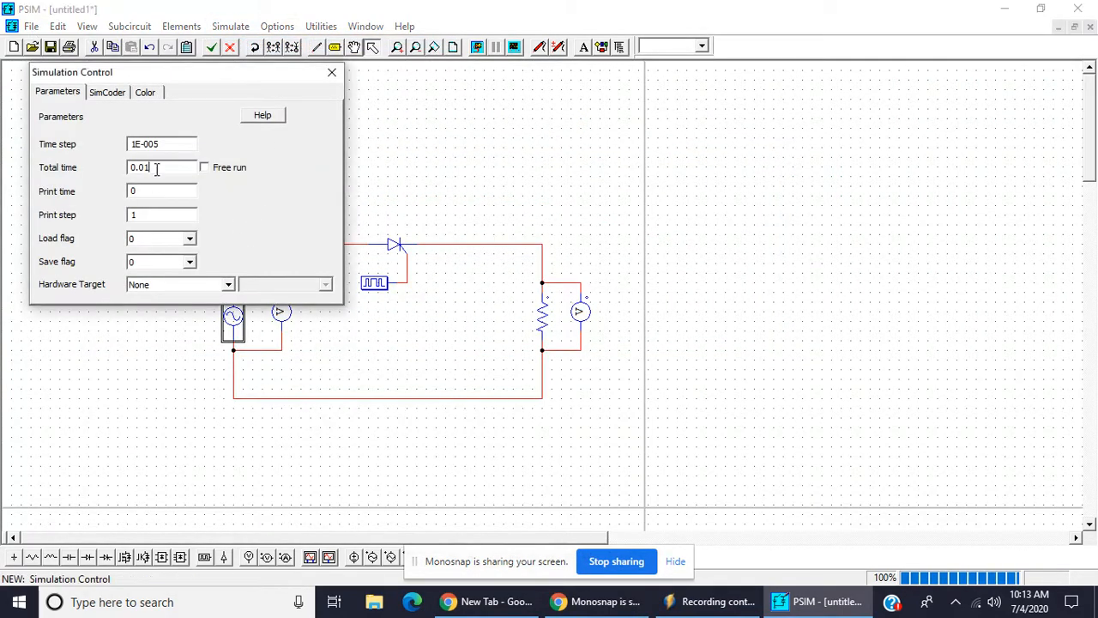
{"action": "type", "text": "0.08"}
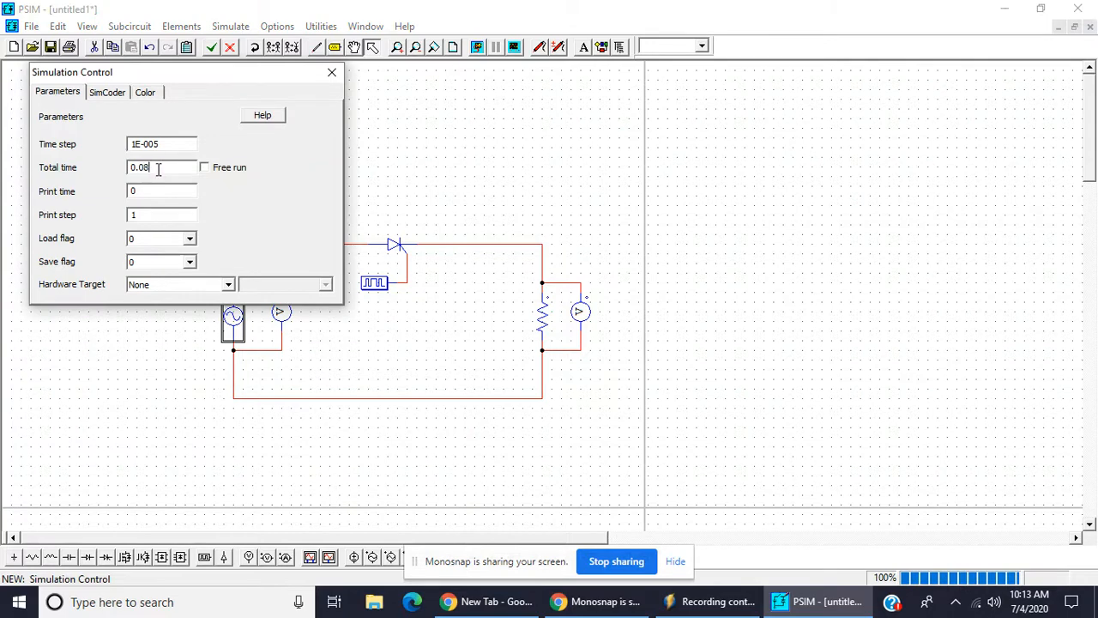
{"action": "left_click", "coordinate": [332, 72]}
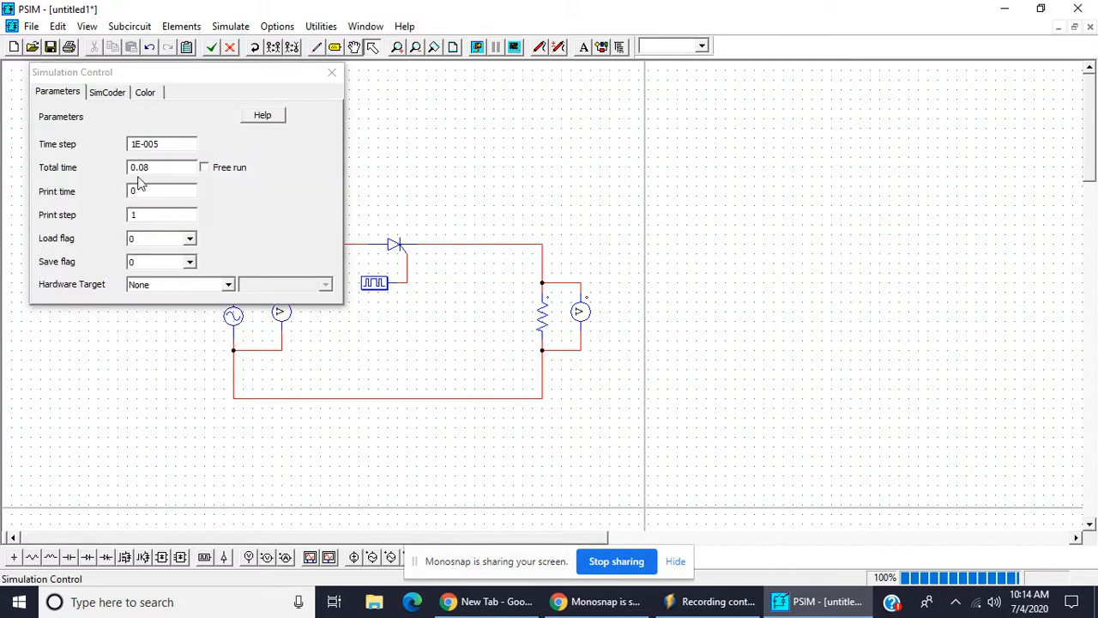
{"action": "left_click", "coordinate": [332, 72]}
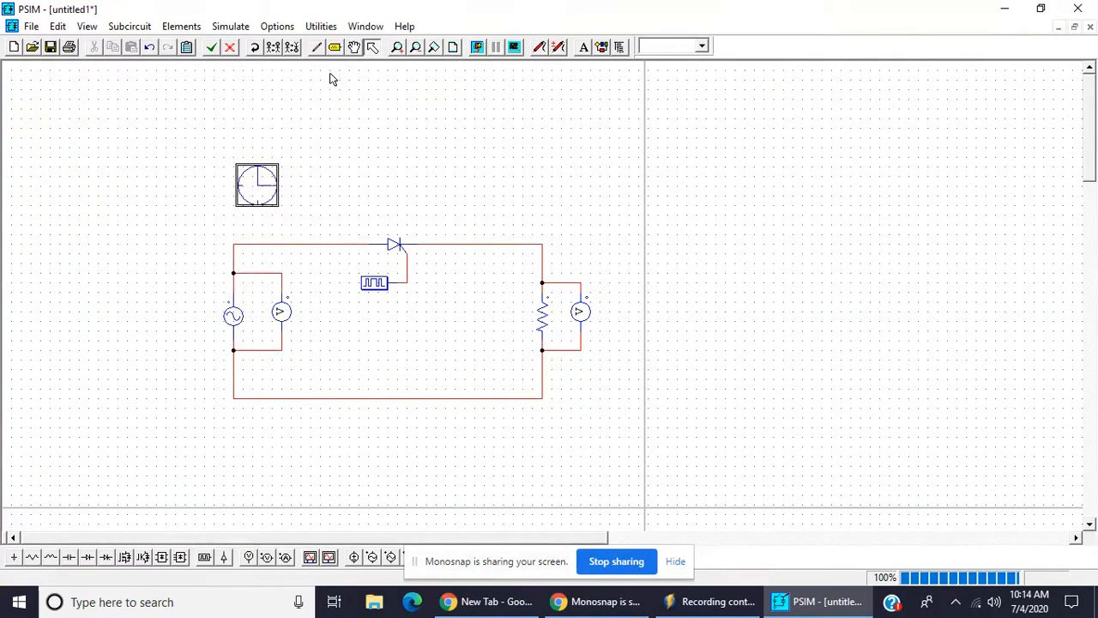
{"action": "mouse_move", "coordinate": [500, 53]}
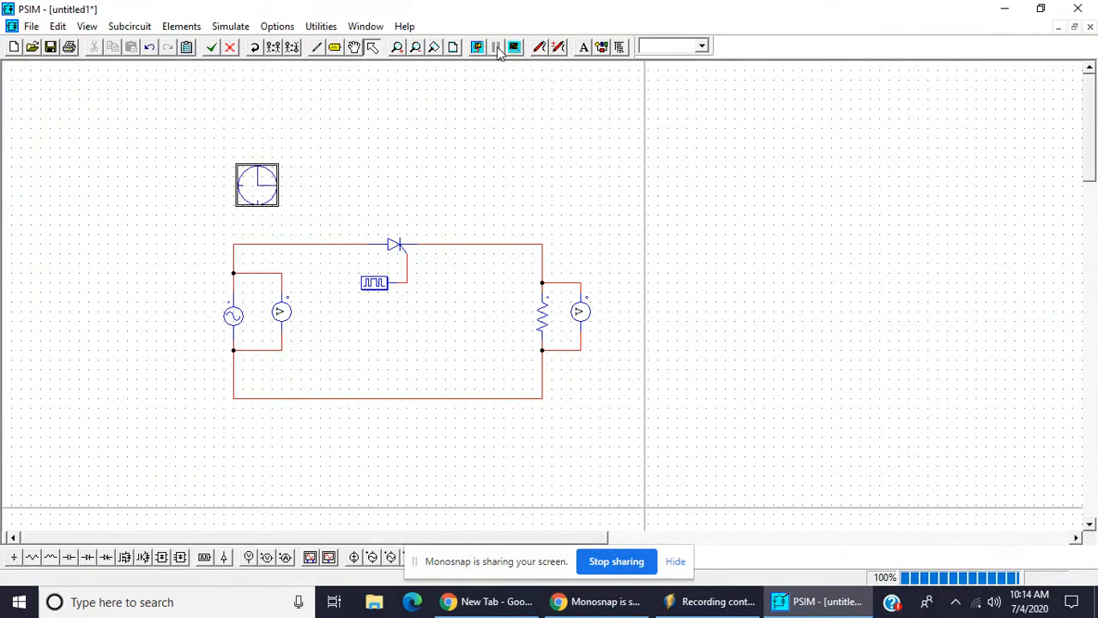
Rerun the simulation and plot VIN and VOUT in separate maximized Simview panels
{"action": "left_click", "coordinate": [477, 47]}
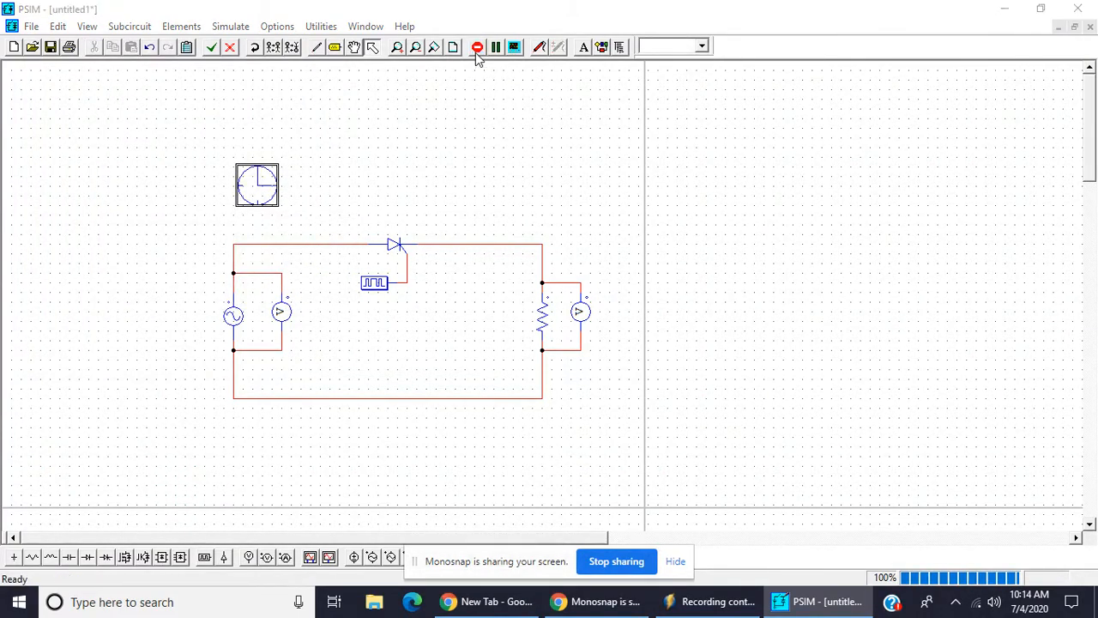
{"action": "left_click", "coordinate": [478, 47]}
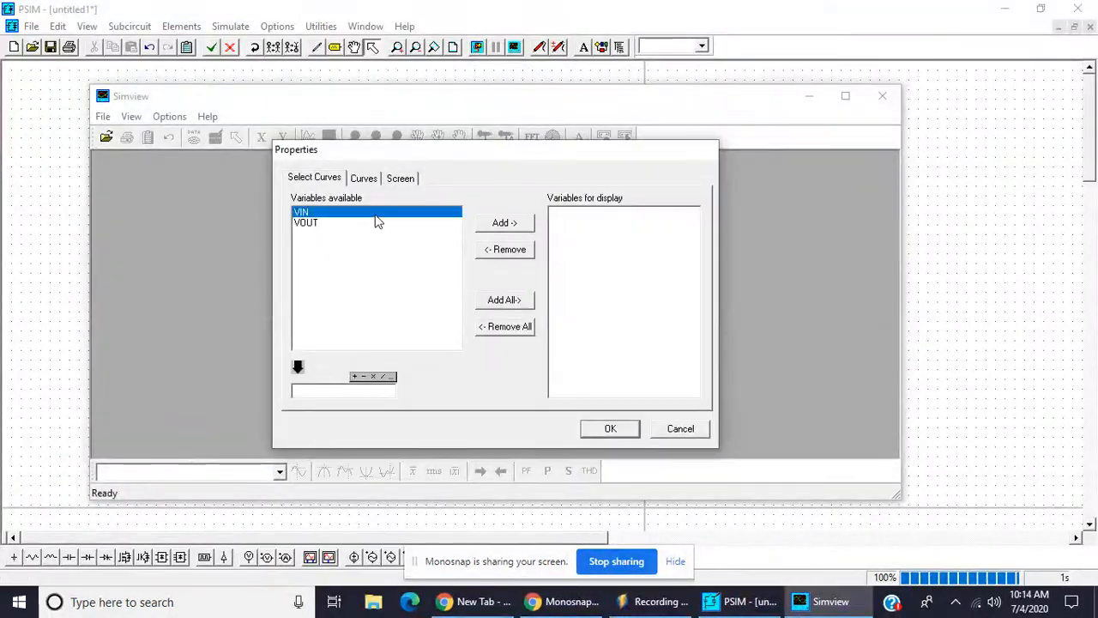
{"action": "left_click", "coordinate": [610, 428]}
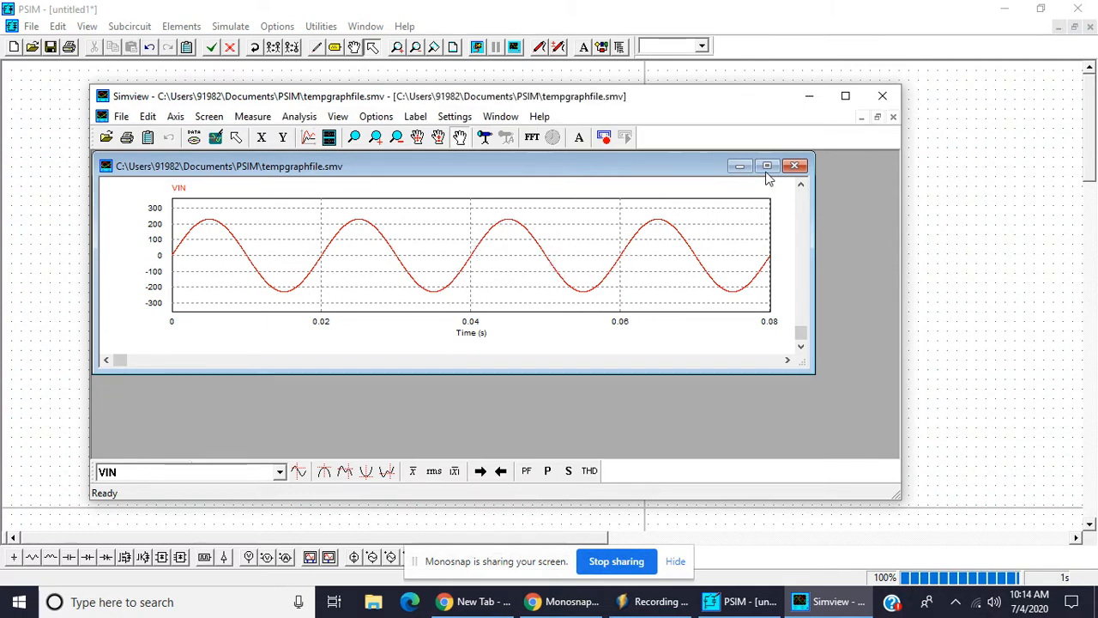
{"action": "left_click", "coordinate": [766, 166]}
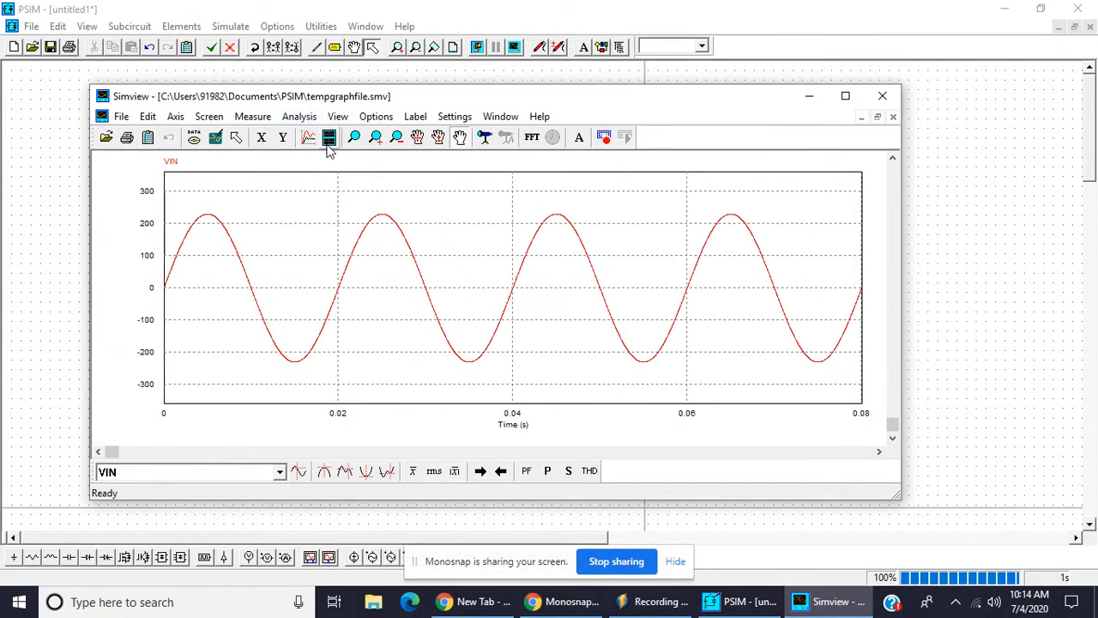
{"action": "left_click", "coordinate": [329, 138]}
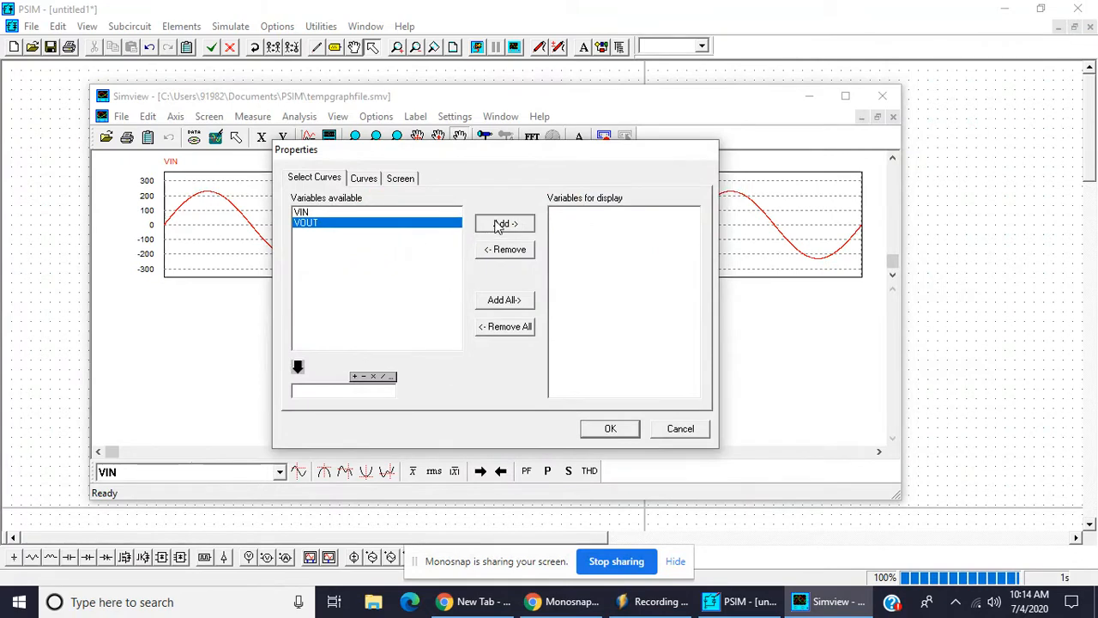
{"action": "left_click", "coordinate": [610, 428]}
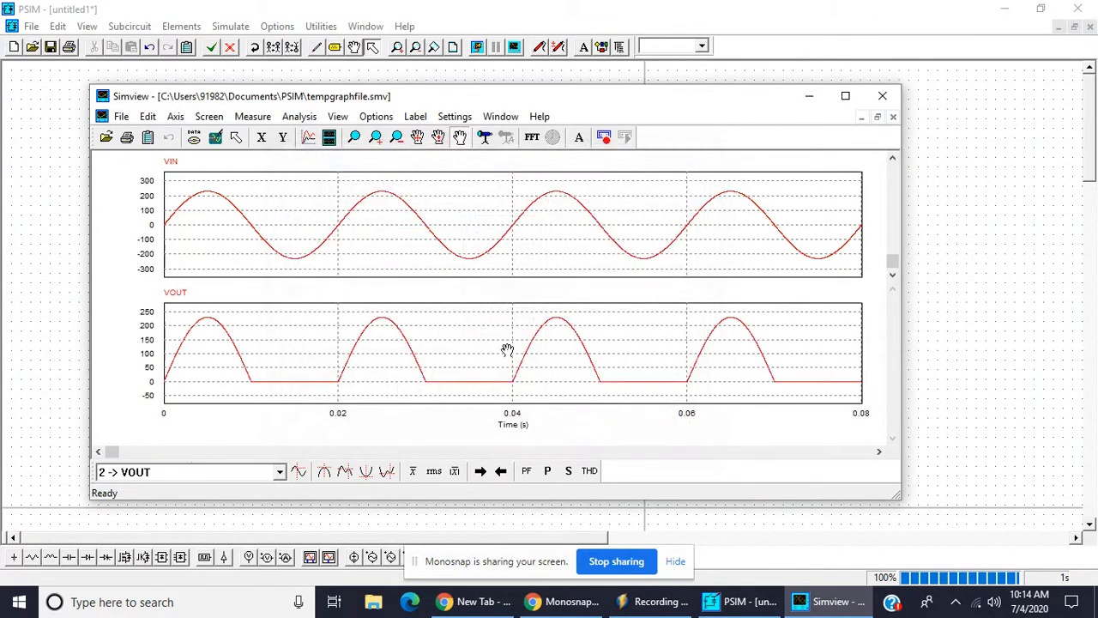
{"action": "mouse_move", "coordinate": [231, 367]}
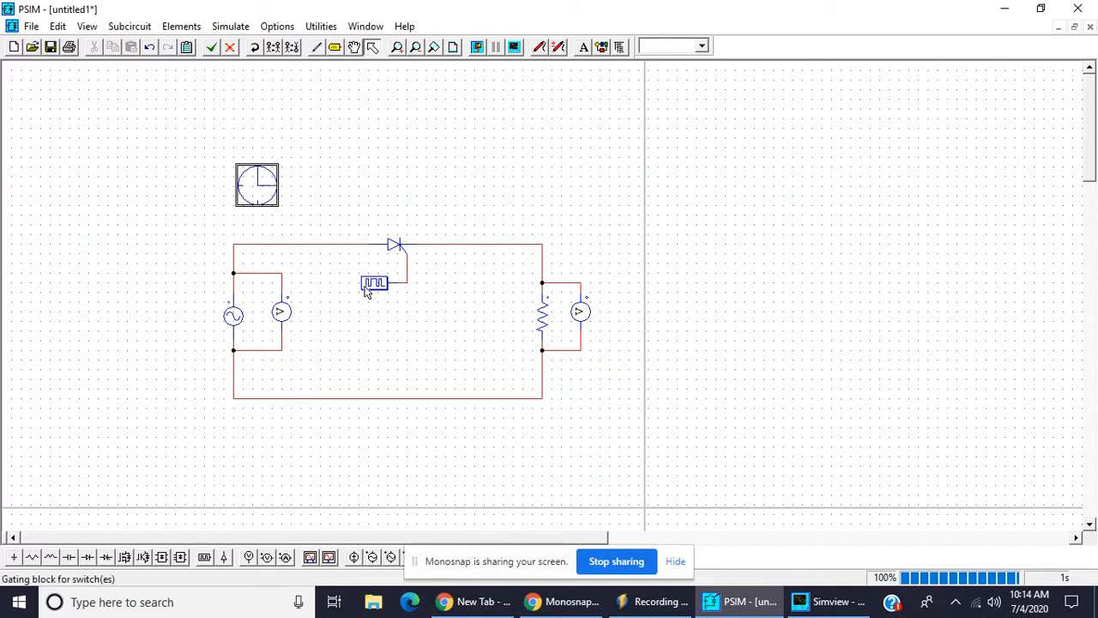
{"action": "mouse_move", "coordinate": [332, 306]}
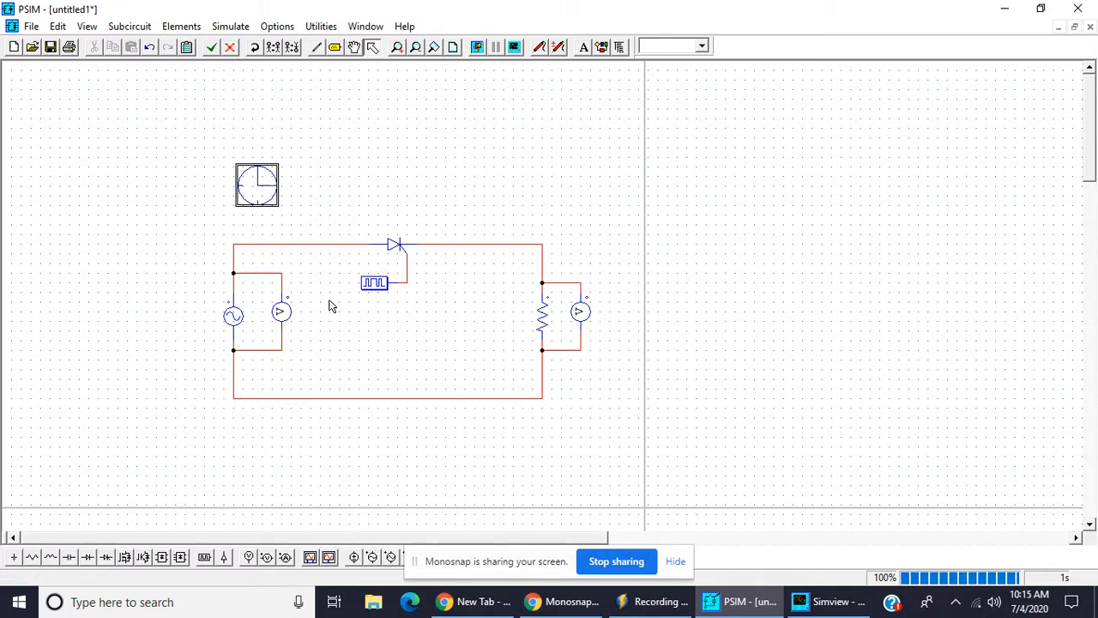
Change G1 switching points to 45 180 and view the rerun in maximized Simview
{"action": "double_click", "coordinate": [375, 283]}
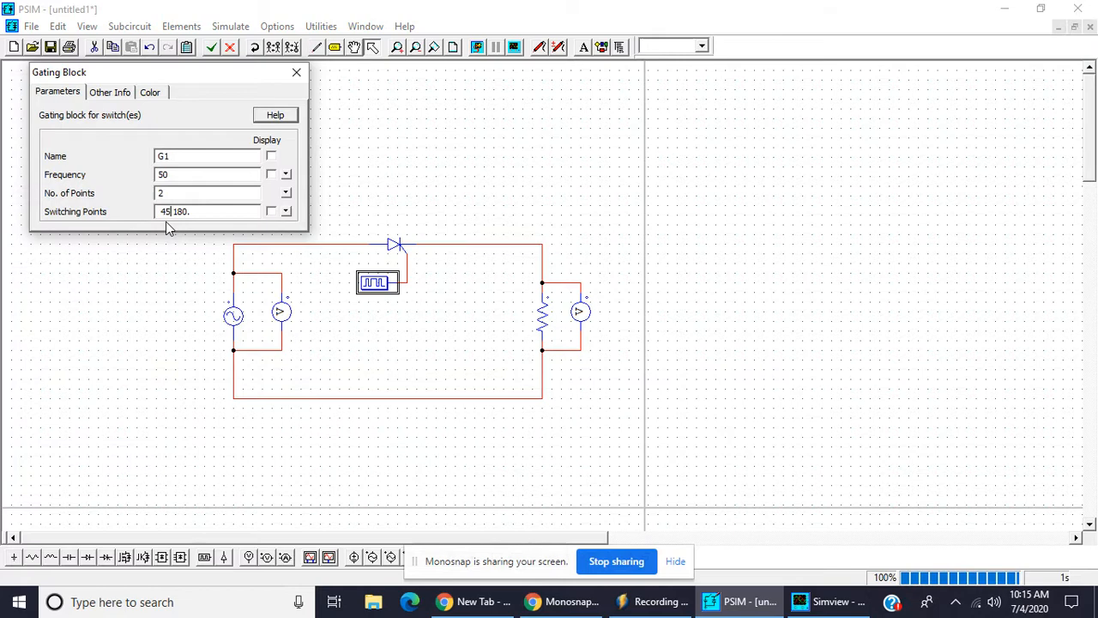
{"action": "mouse_move", "coordinate": [292, 92]}
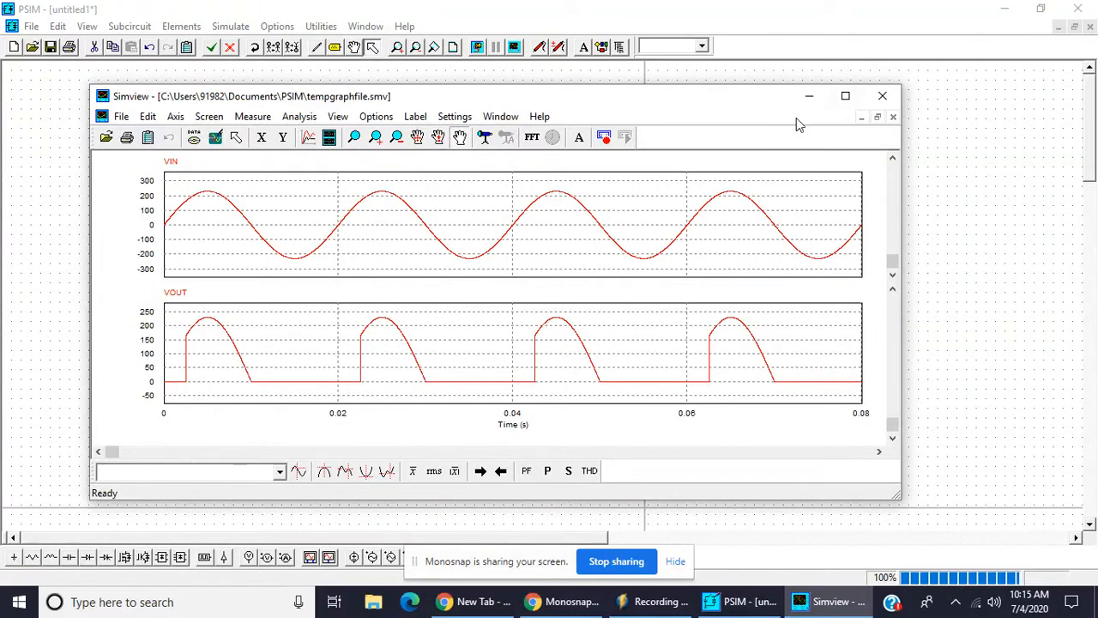
{"action": "left_click", "coordinate": [845, 96]}
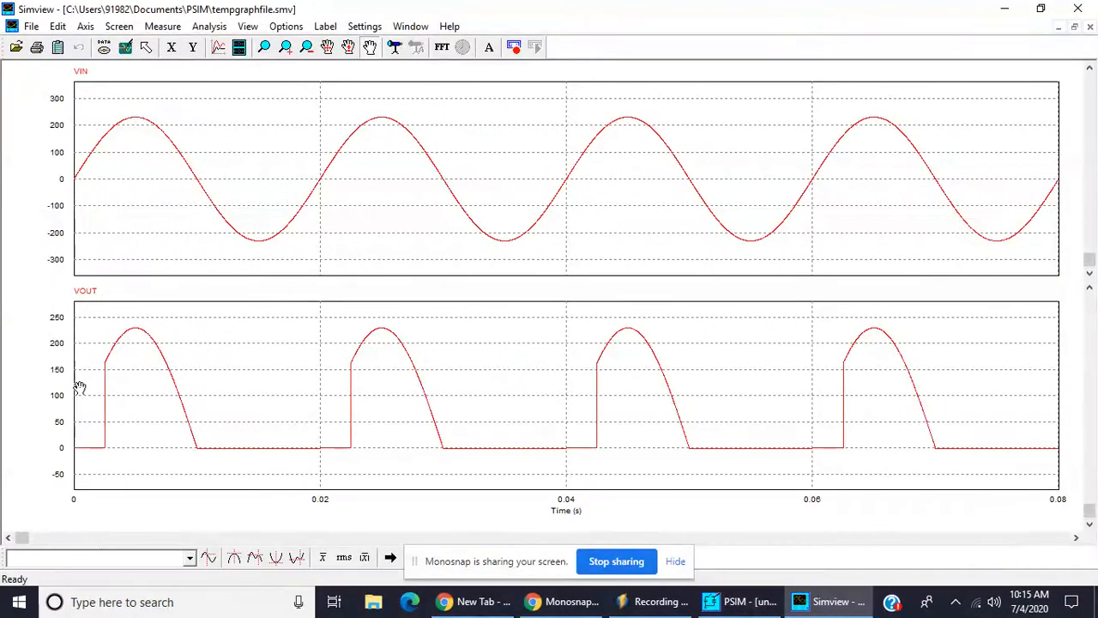
{"action": "left_click", "coordinate": [162, 26]}
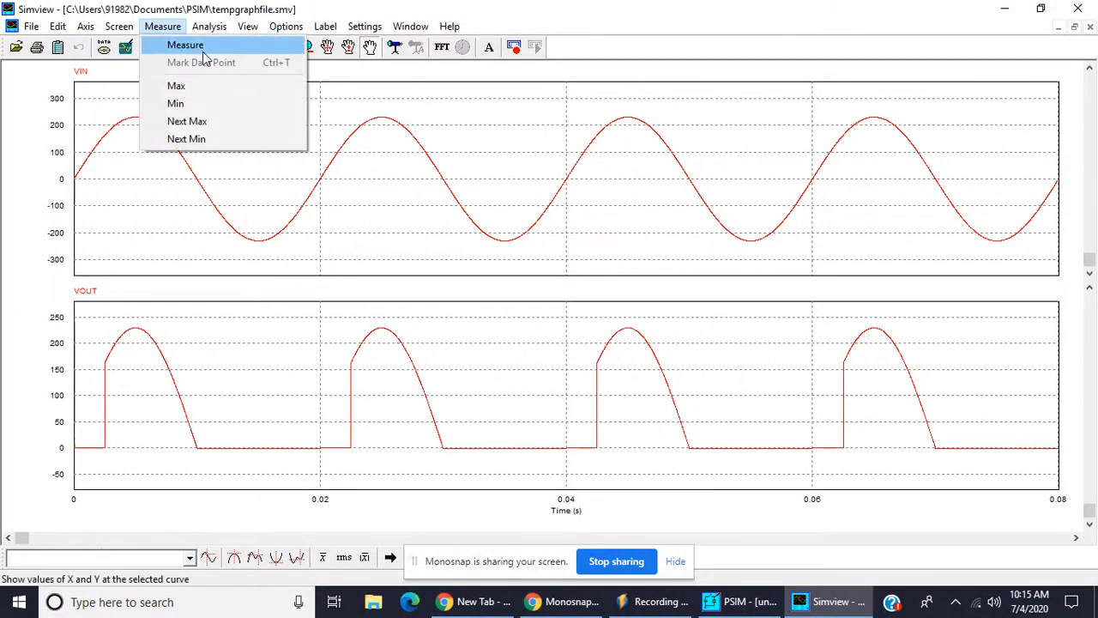
Measure VIN and VOUT at the first peak (about 228.5), then return to the schematic
{"action": "left_click", "coordinate": [185, 45]}
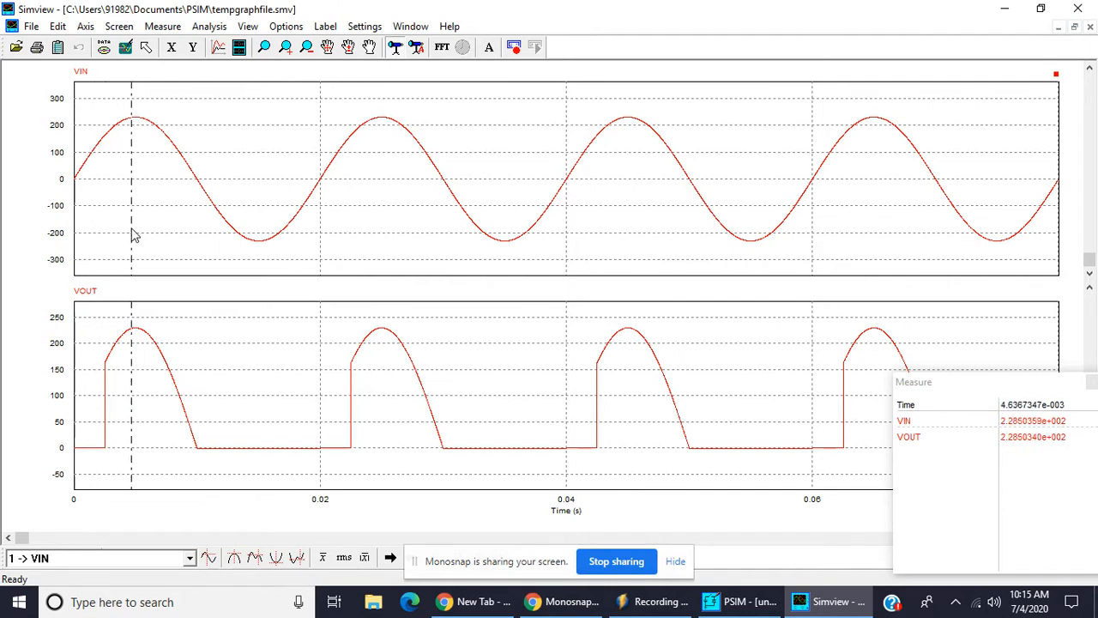
{"action": "left_click", "coordinate": [191, 241]}
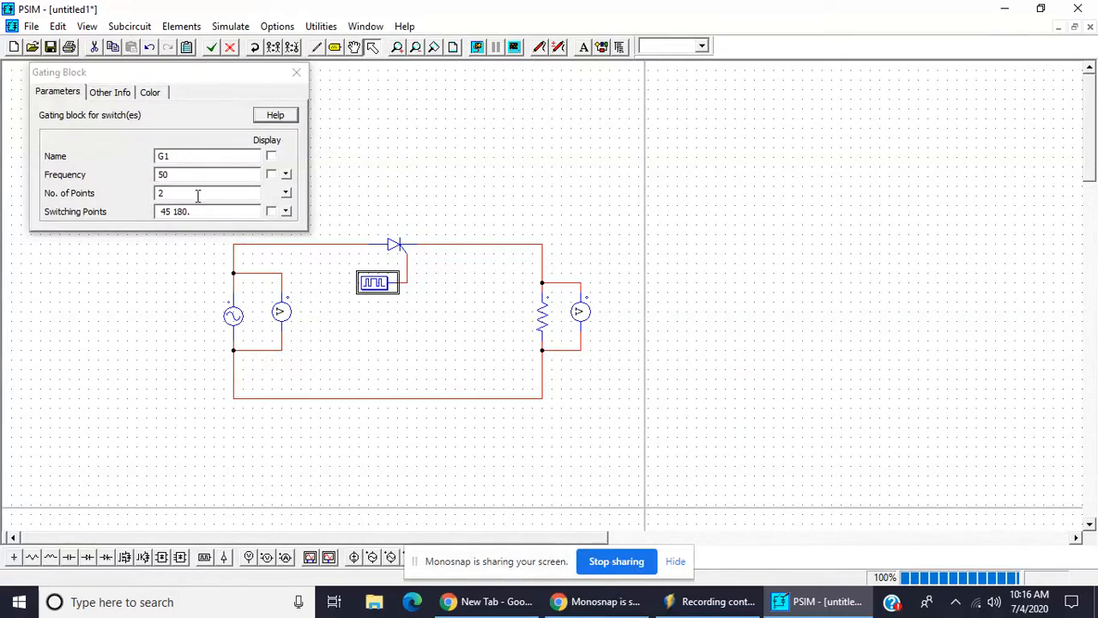
Change G1's first switching point to 90 and rerun the simulation
{"action": "left_click", "coordinate": [206, 211]}
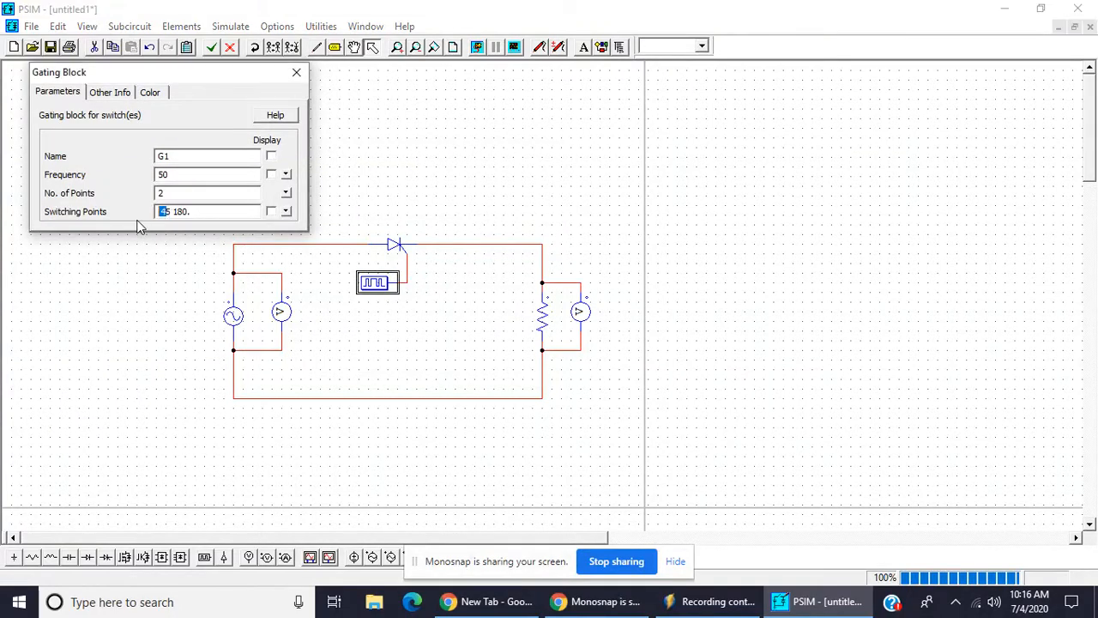
{"action": "type", "text": "9"}
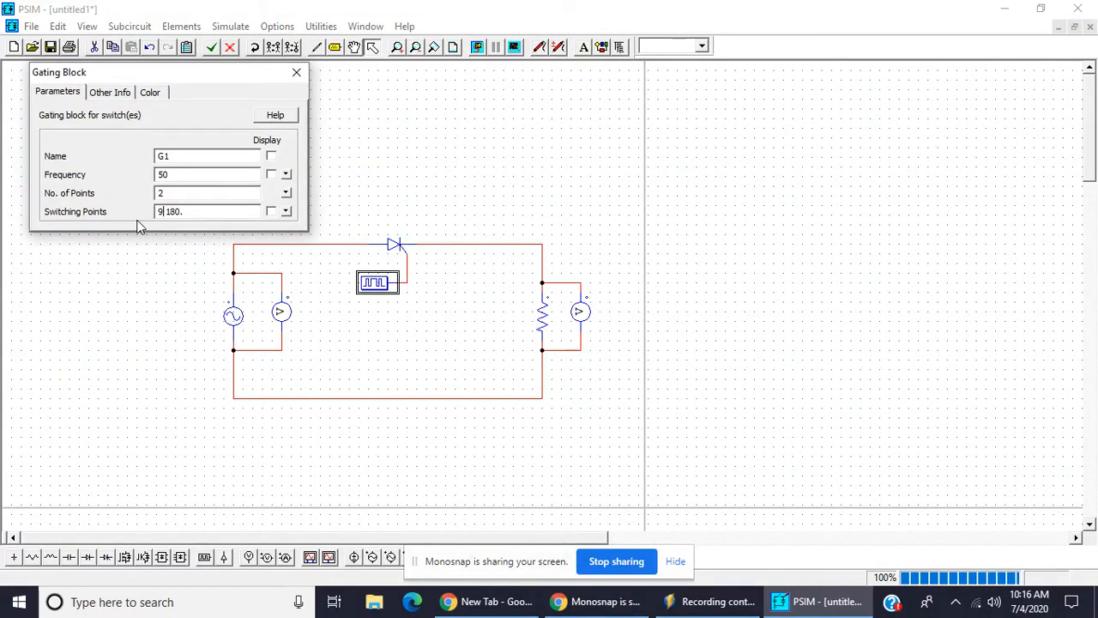
{"action": "left_click", "coordinate": [296, 72]}
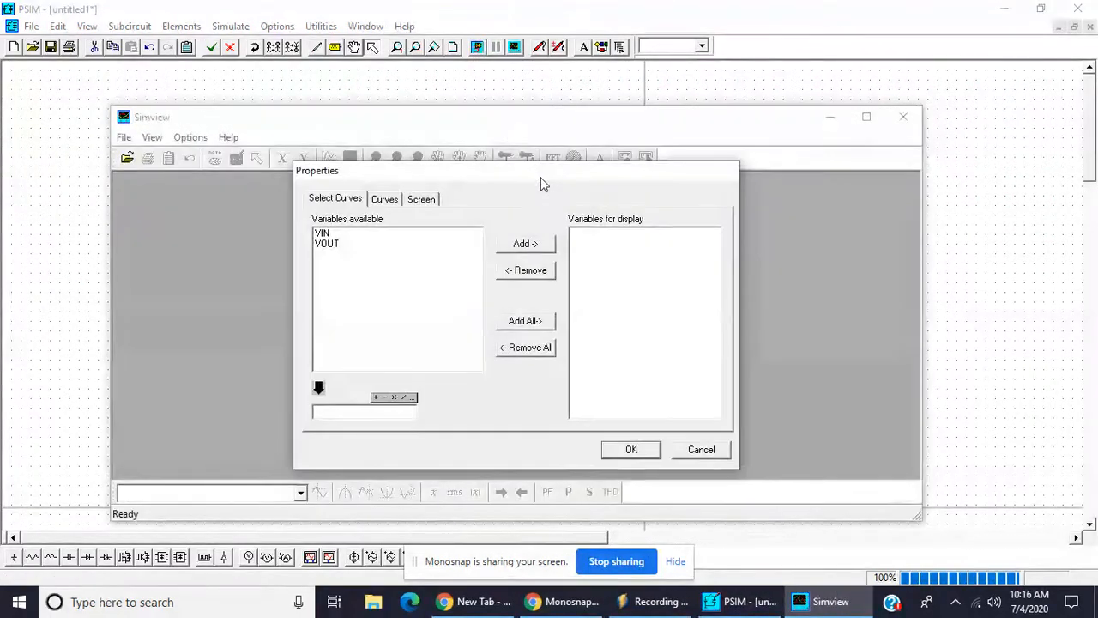
Plot VIN and VOUT in Simview and maximize the window
{"action": "left_click", "coordinate": [525, 242]}
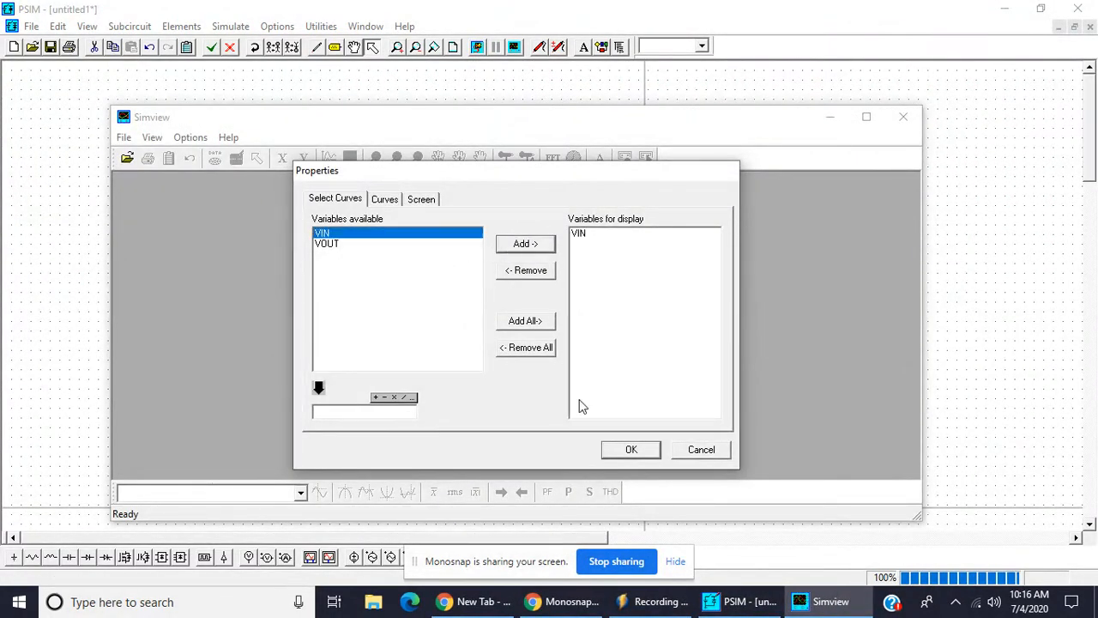
{"action": "left_click", "coordinate": [630, 449]}
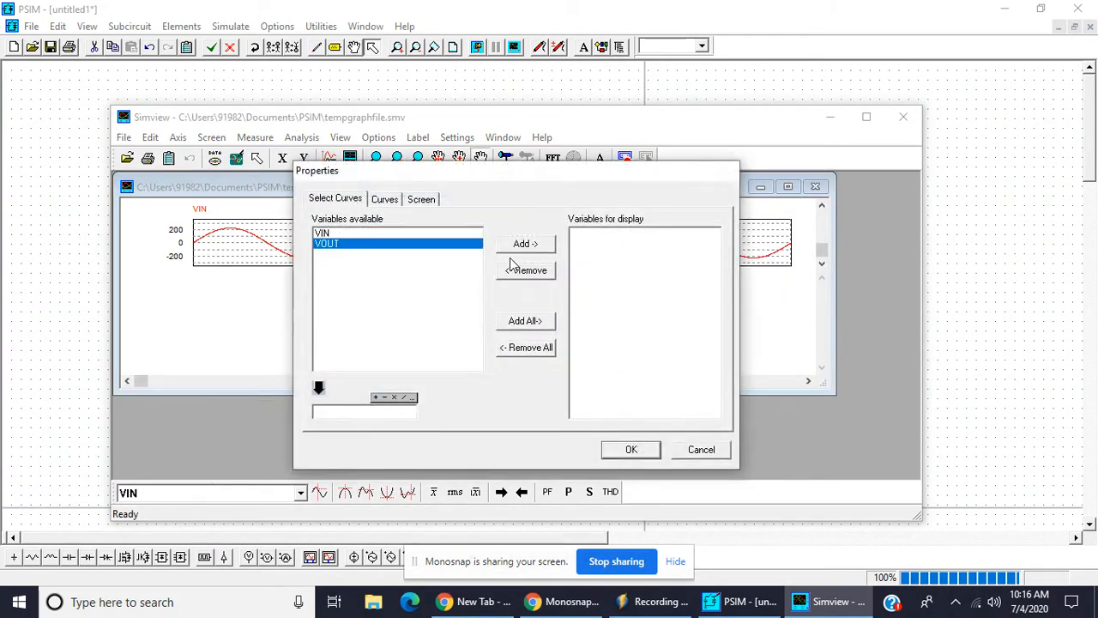
{"action": "left_click", "coordinate": [631, 449]}
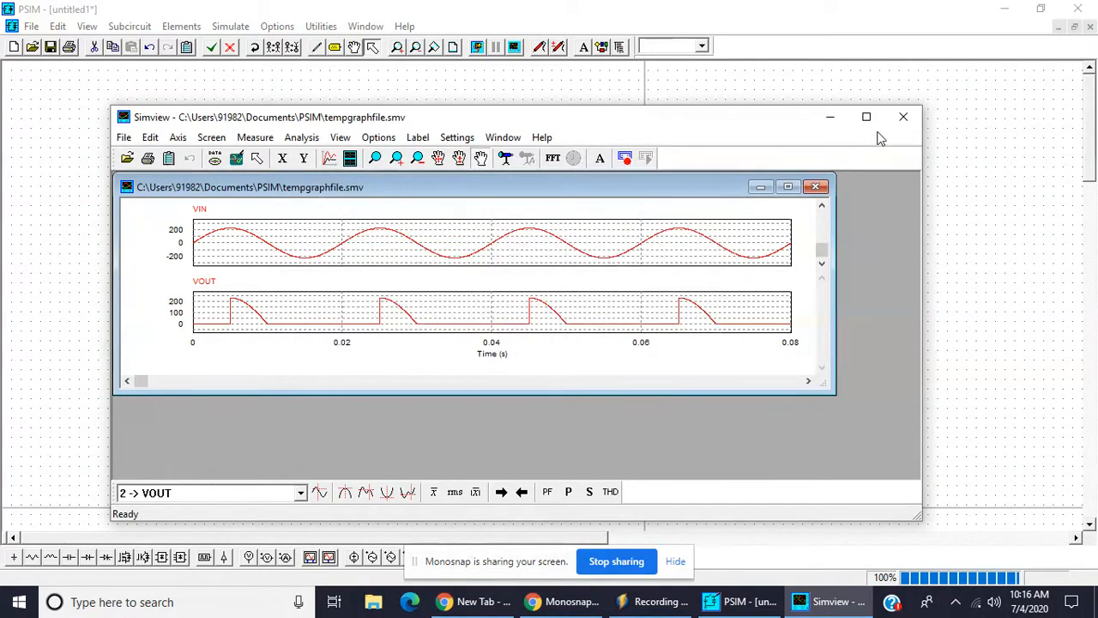
{"action": "left_click", "coordinate": [865, 117]}
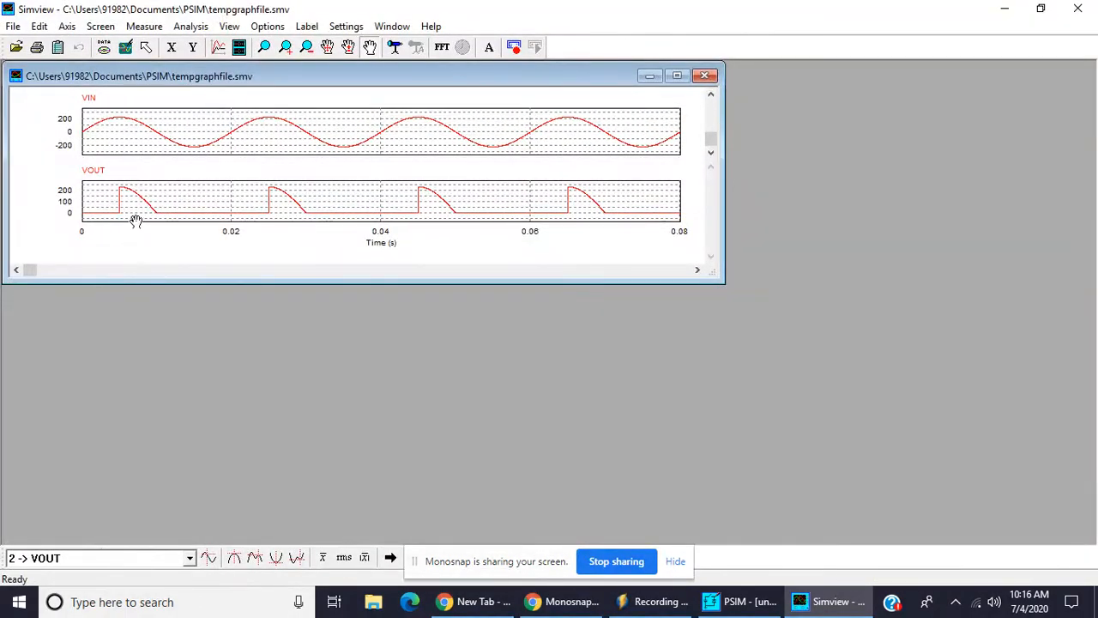
{"action": "left_click", "coordinate": [736, 602]}
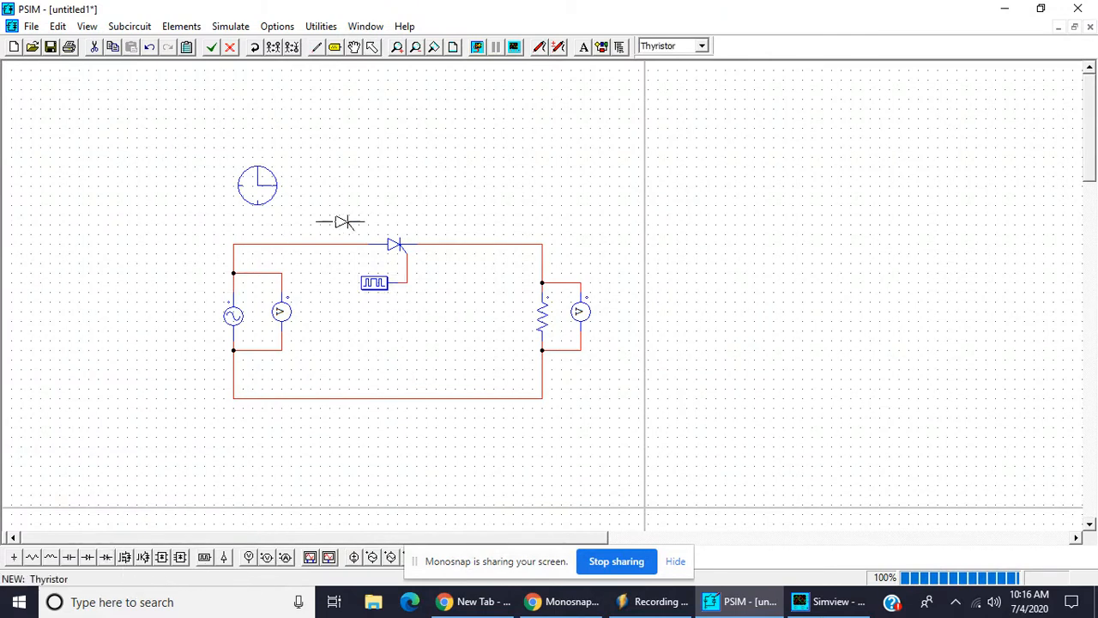
{"action": "mouse_move", "coordinate": [386, 187]}
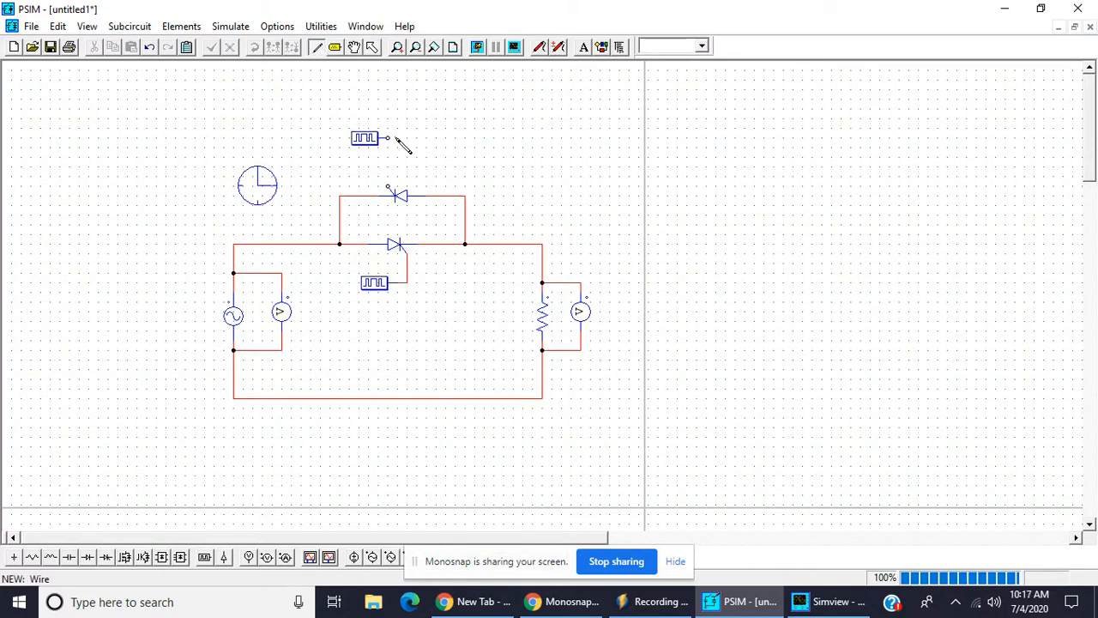
Wire the new gating block to the second thyristor's gate and reopen the first block's parameters
{"action": "left_click_drag", "start_coordinate": [386, 140], "coordinate": [386, 190]}
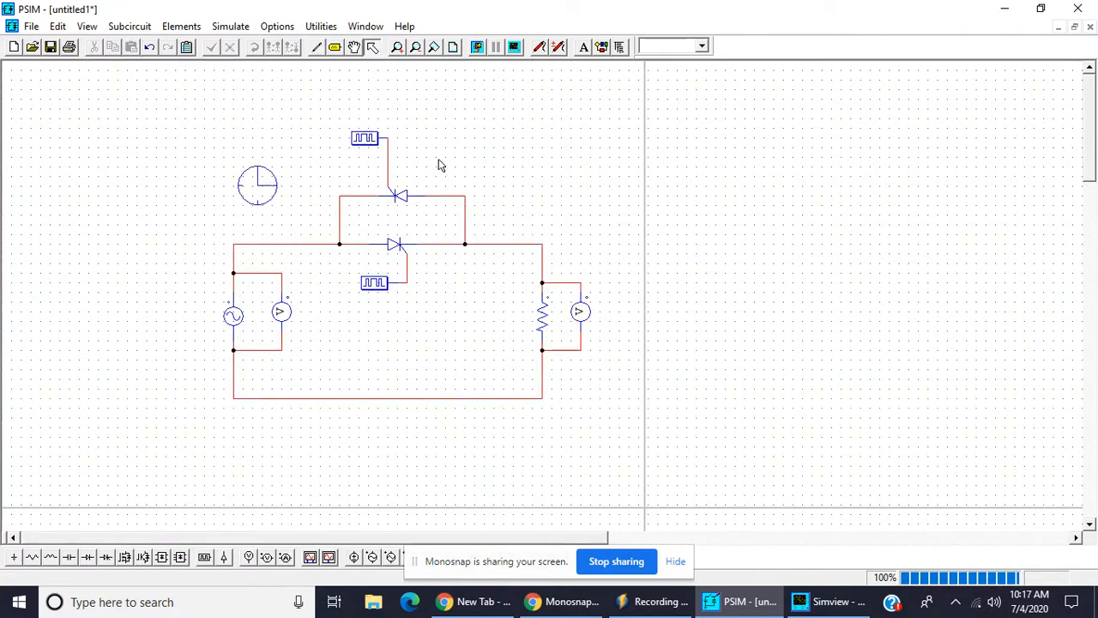
{"action": "double_click", "coordinate": [374, 283]}
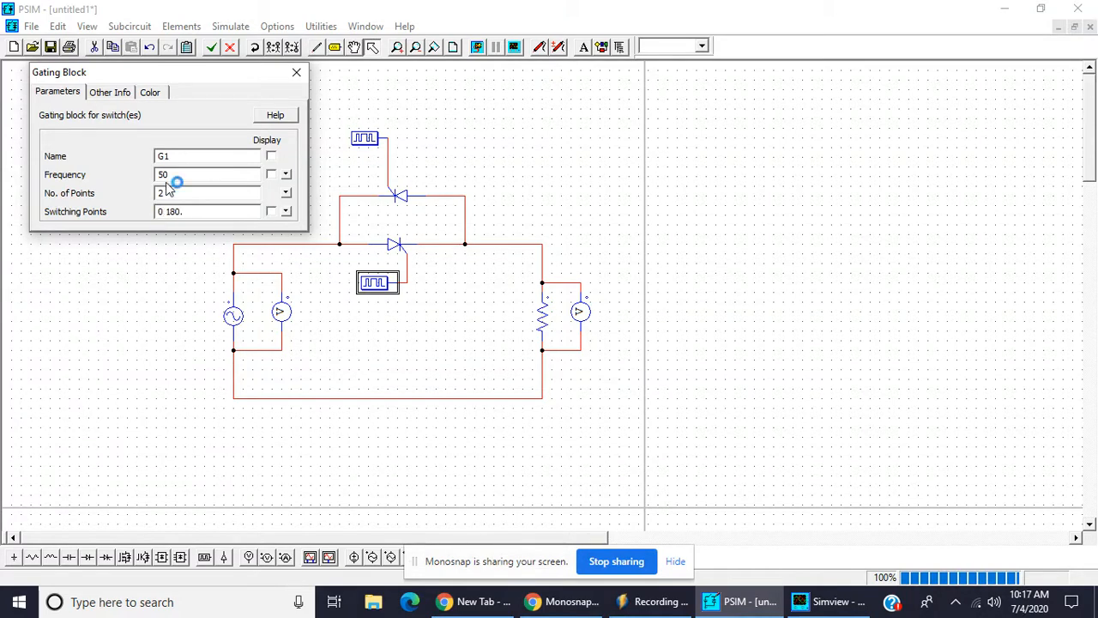
Set gating block G2's switching points to 180 and 360
{"action": "left_click", "coordinate": [296, 72]}
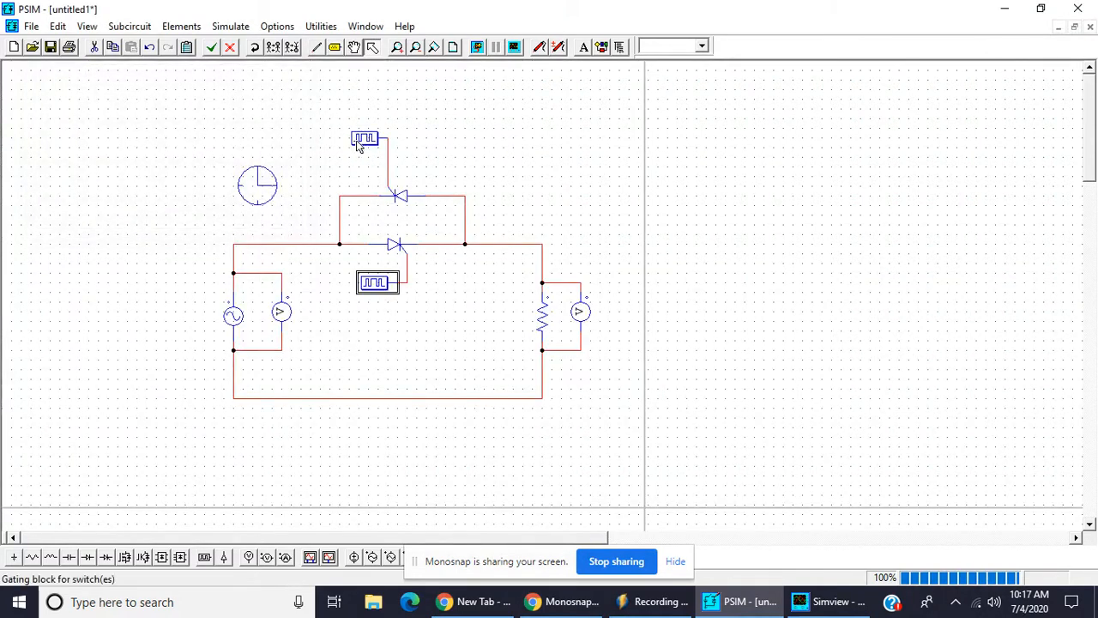
{"action": "double_click", "coordinate": [364, 139]}
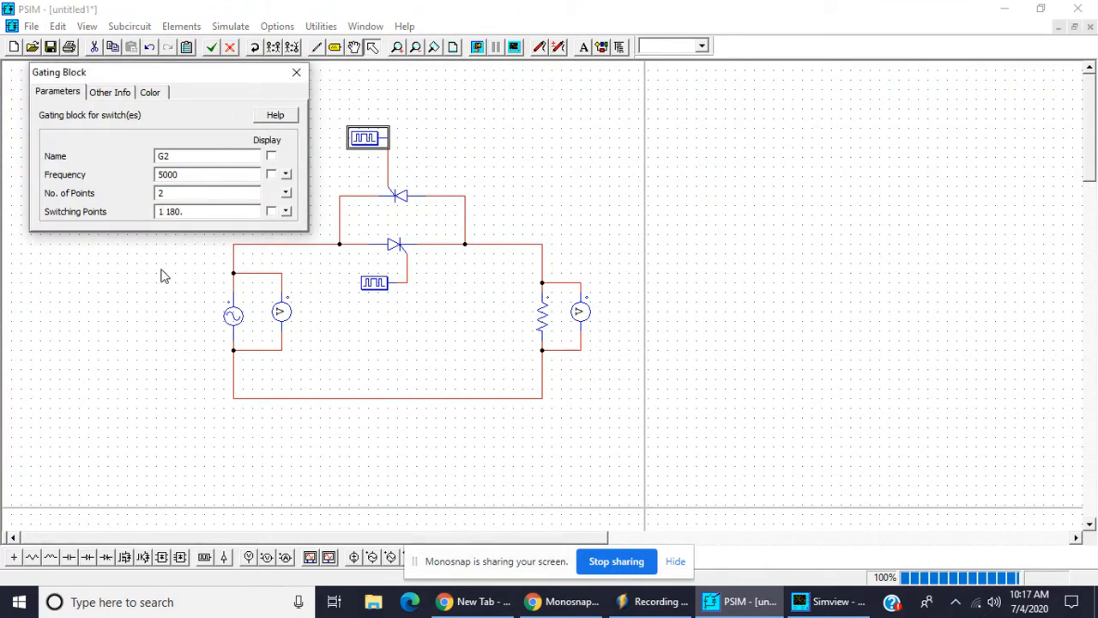
{"action": "type", "text": "180 180."}
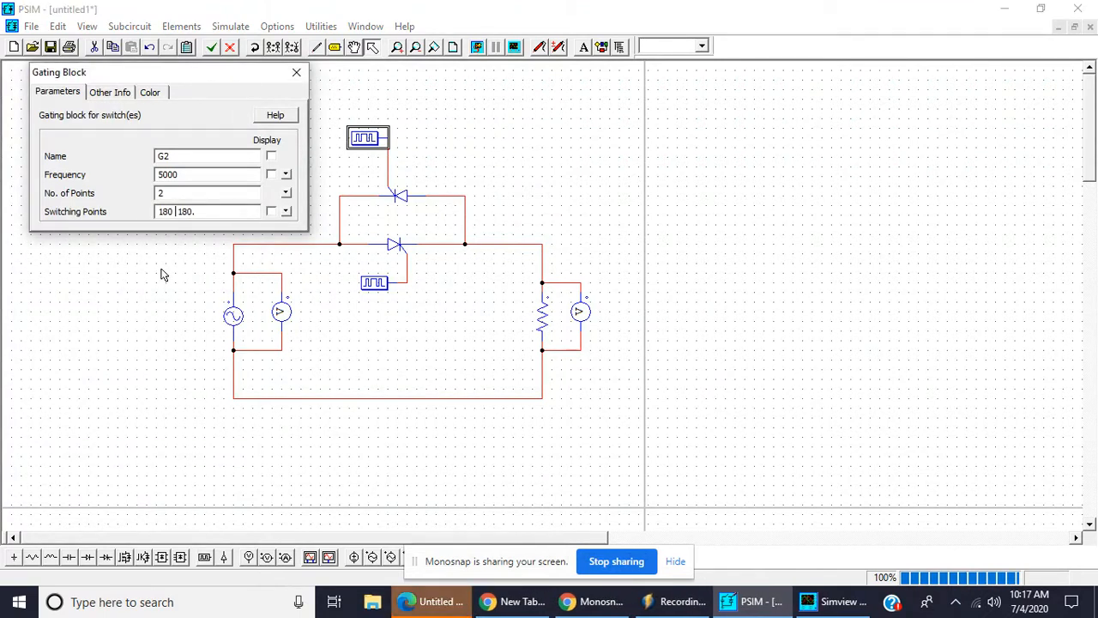
{"action": "type", "text": "360"}
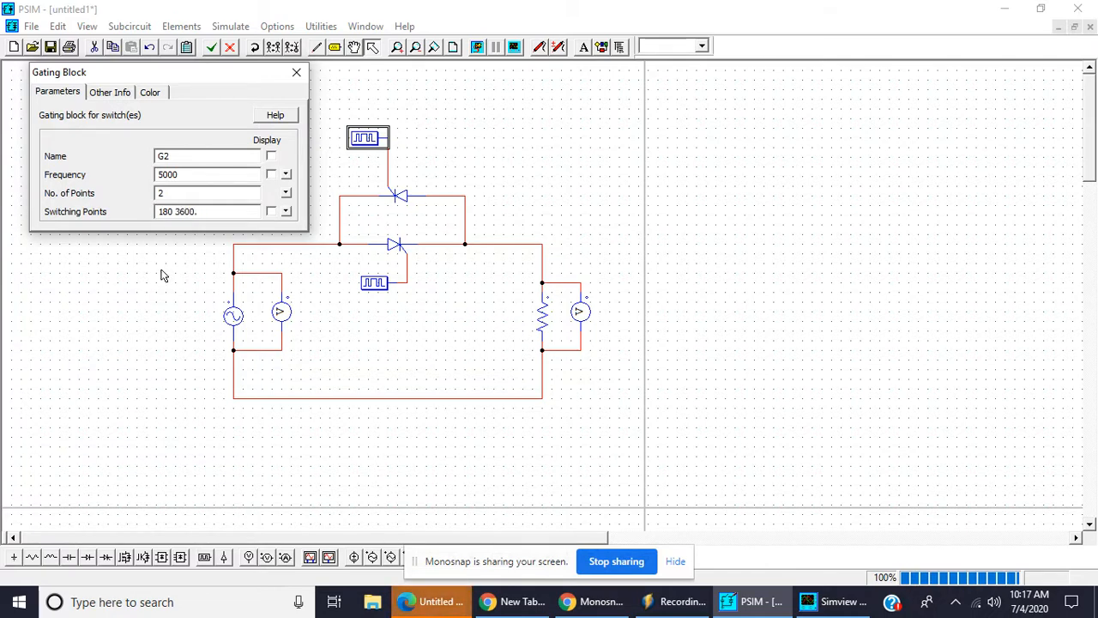
Rerun the simulation and maximize Simview's waveform window
{"action": "left_click", "coordinate": [296, 72]}
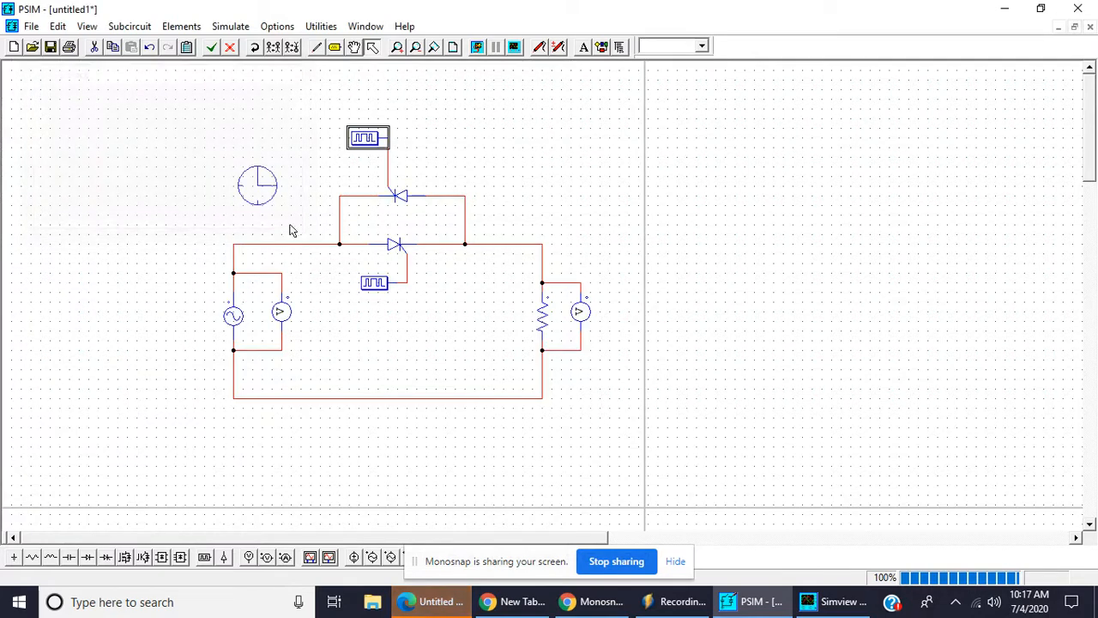
{"action": "mouse_move", "coordinate": [476, 47]}
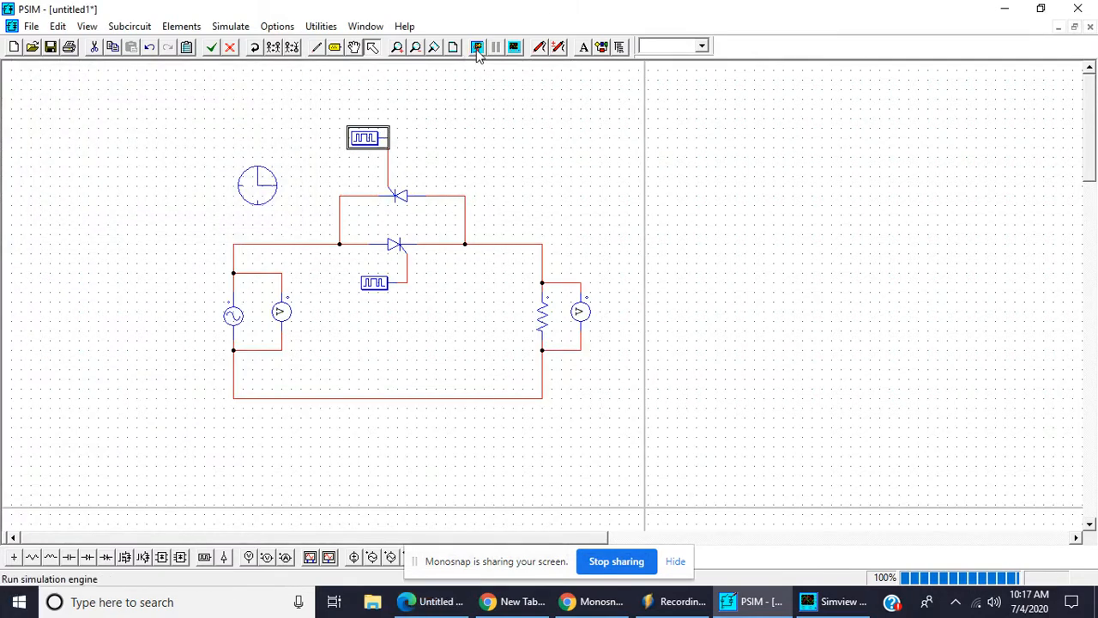
{"action": "left_click", "coordinate": [477, 47]}
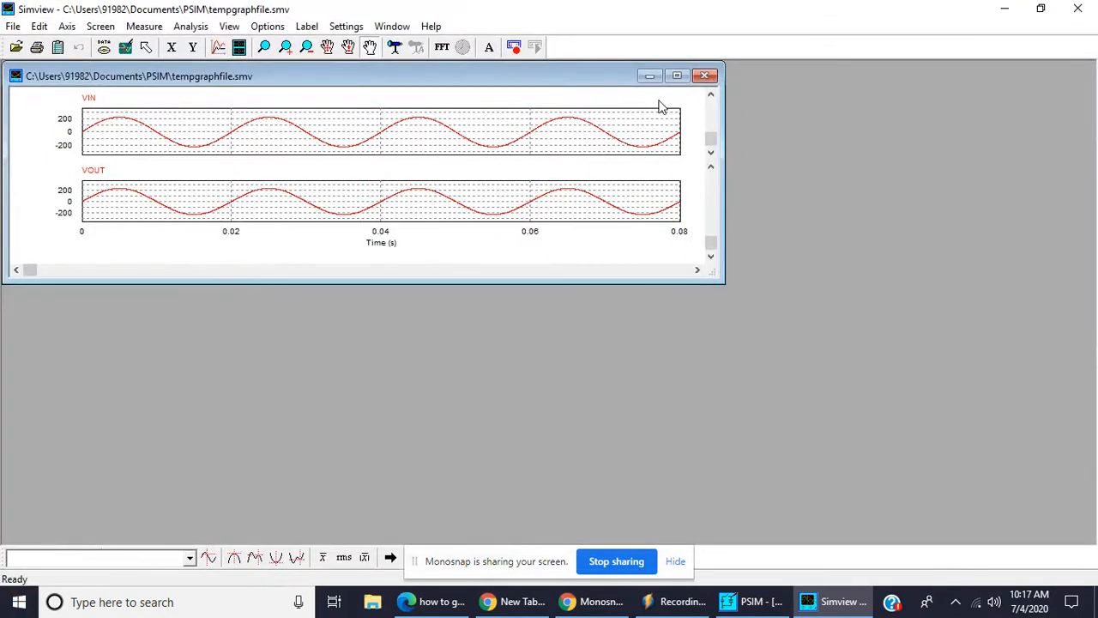
{"action": "left_click", "coordinate": [676, 75]}
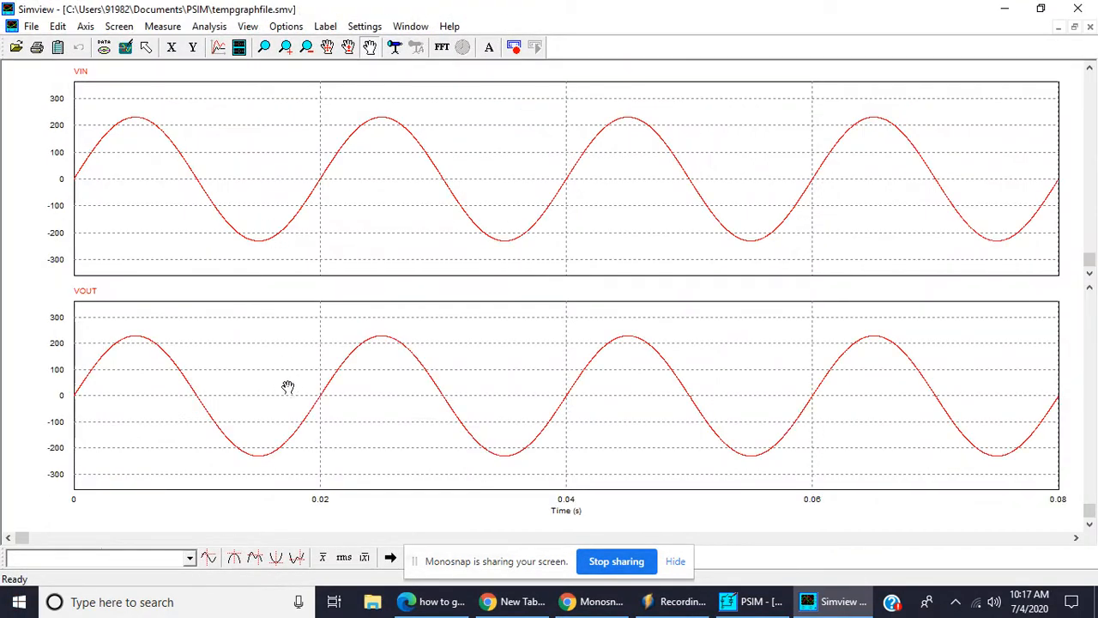
{"action": "mouse_move", "coordinate": [857, 126]}
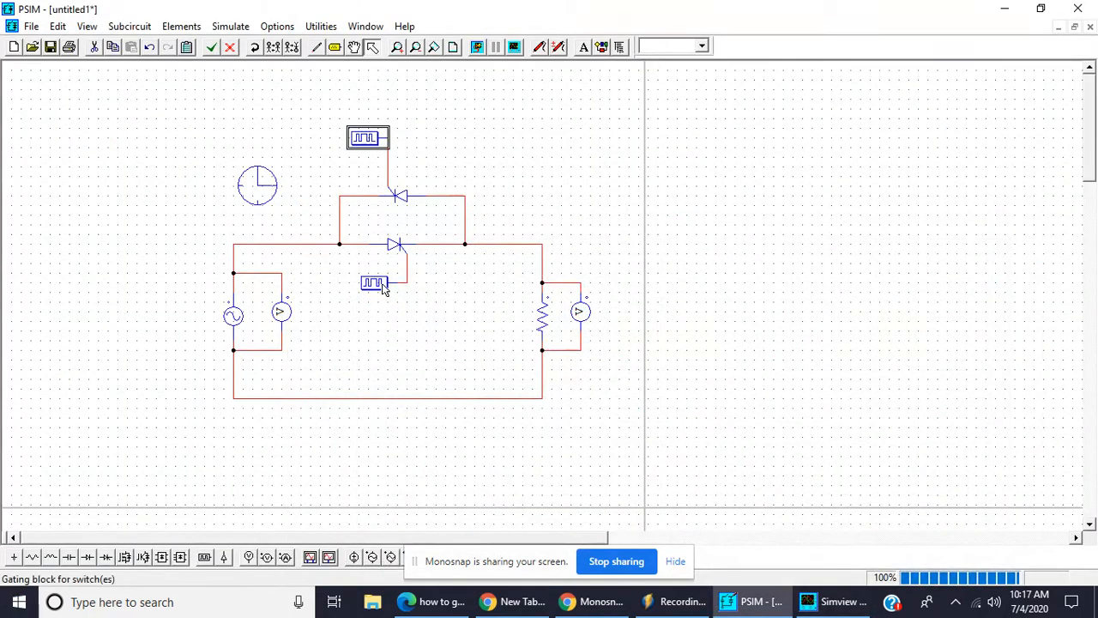
Set G1 to 45 180 and G2 to 50 Hz with points 225 360, then rerun
{"action": "double_click", "coordinate": [373, 283]}
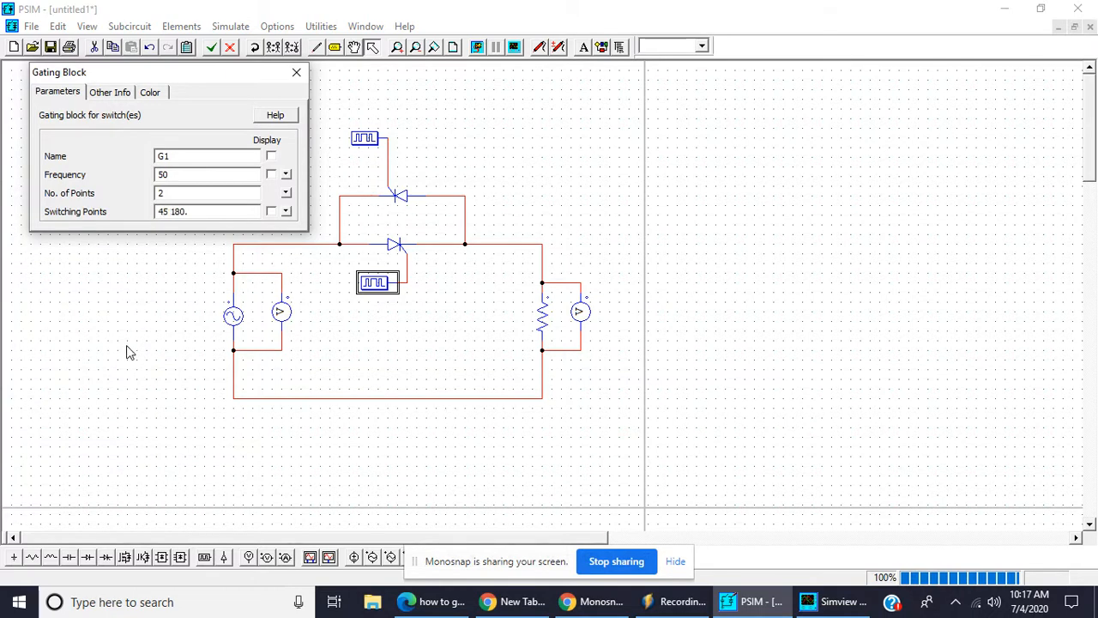
{"action": "left_click", "coordinate": [295, 72]}
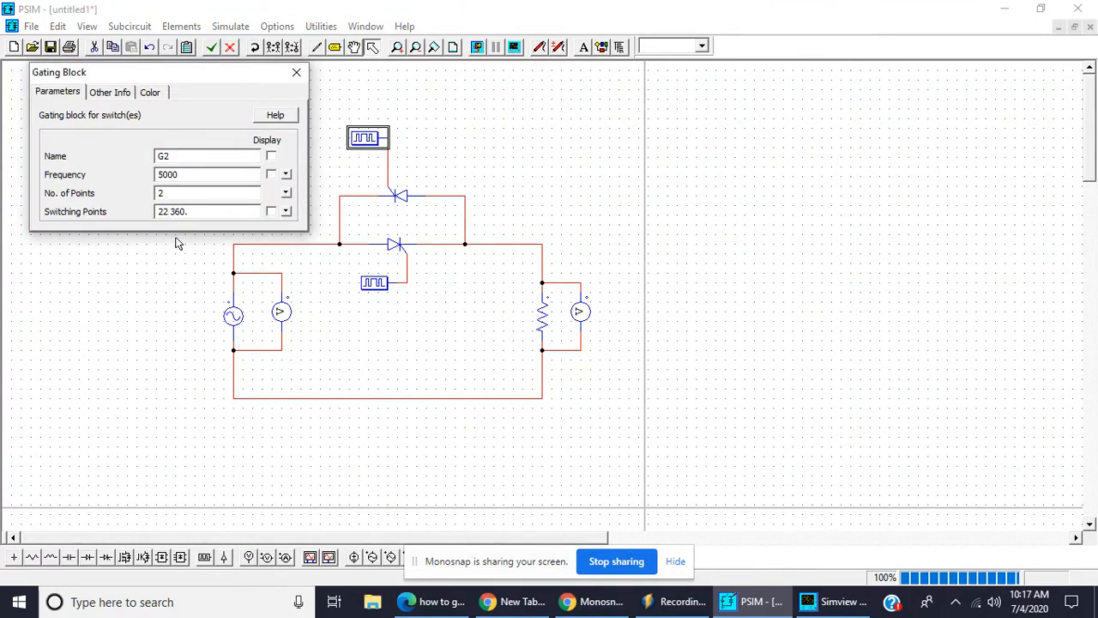
{"action": "left_click", "coordinate": [296, 72]}
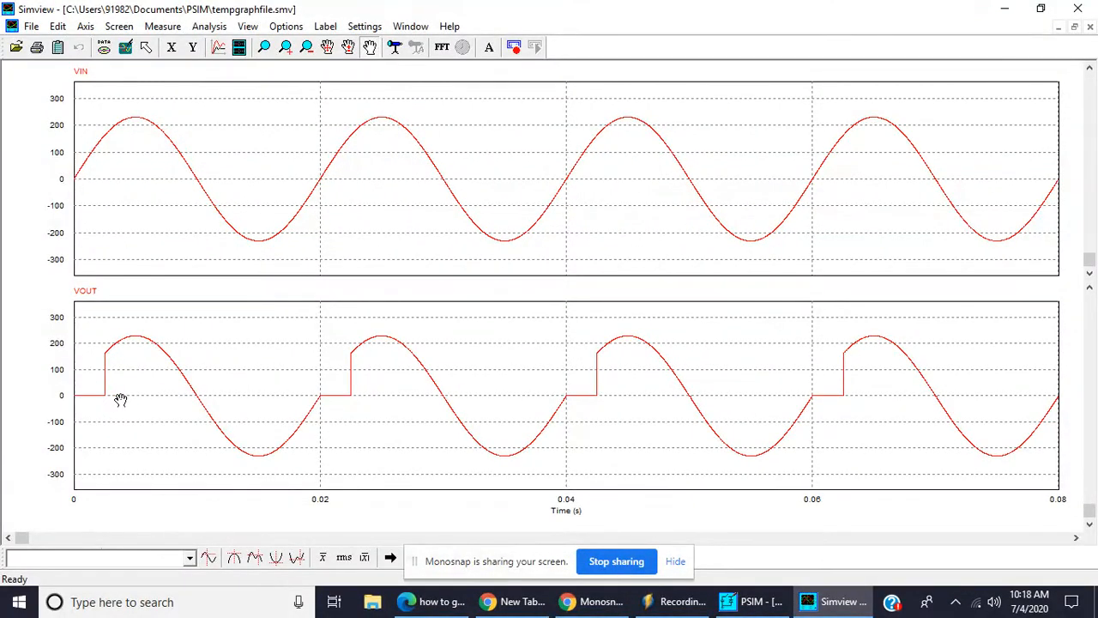
{"action": "mouse_move", "coordinate": [461, 420]}
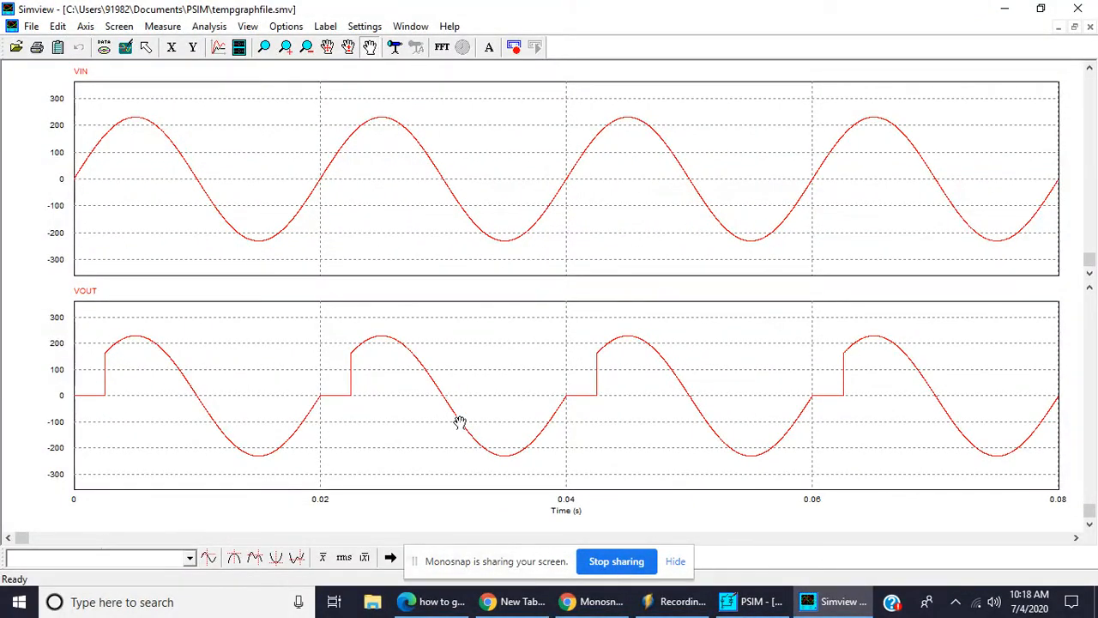
{"action": "mouse_move", "coordinate": [242, 437]}
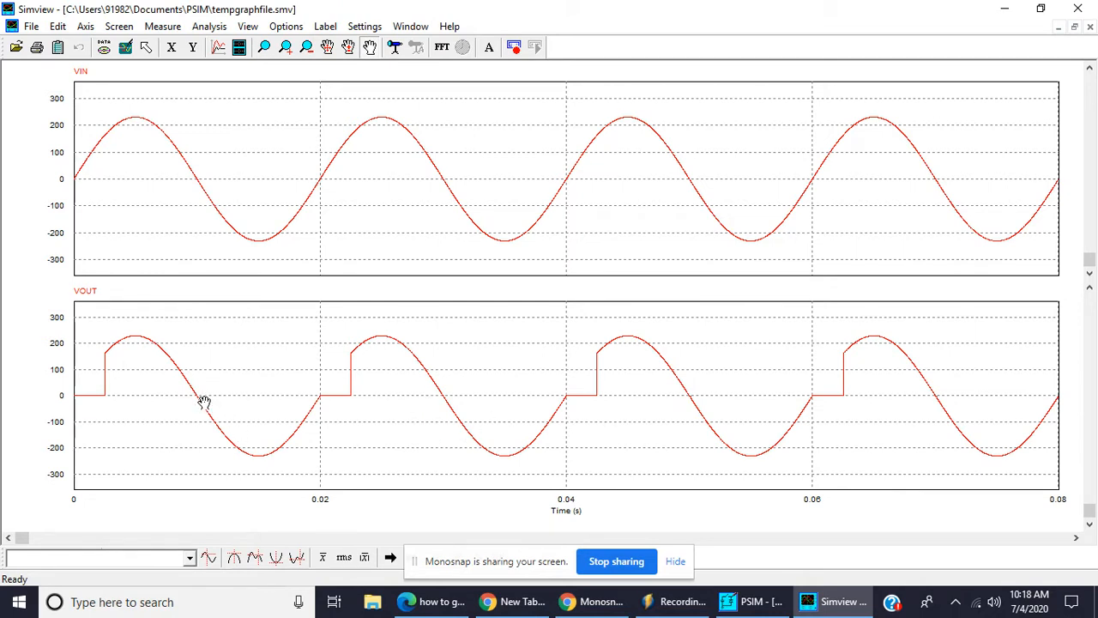
{"action": "mouse_move", "coordinate": [294, 430]}
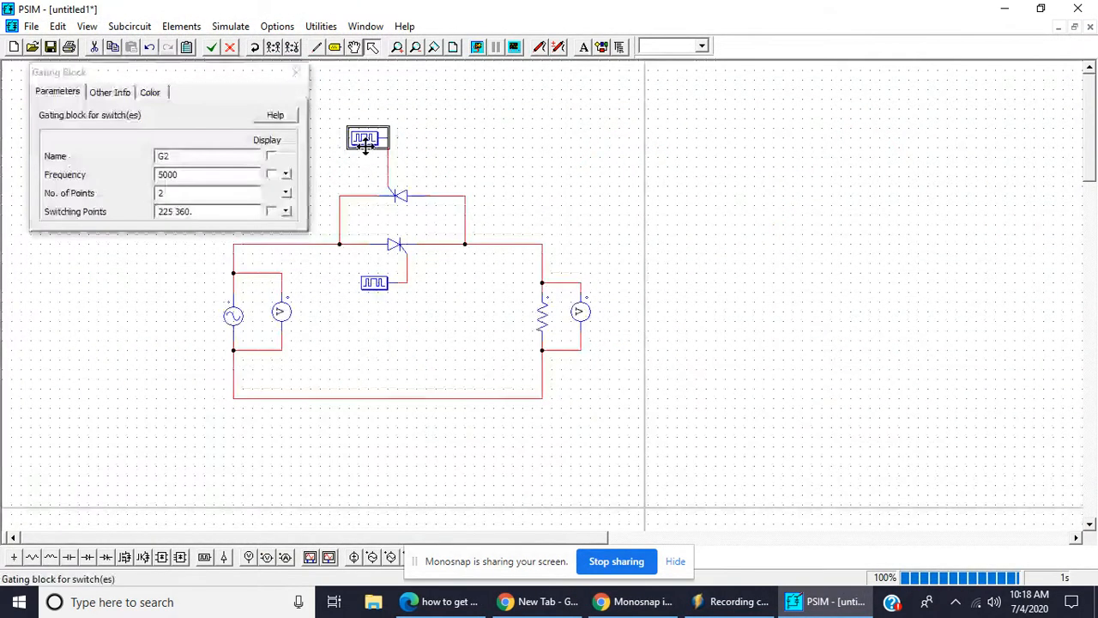
{"action": "left_click", "coordinate": [206, 175]}
{"action": "type", "text": "50"}
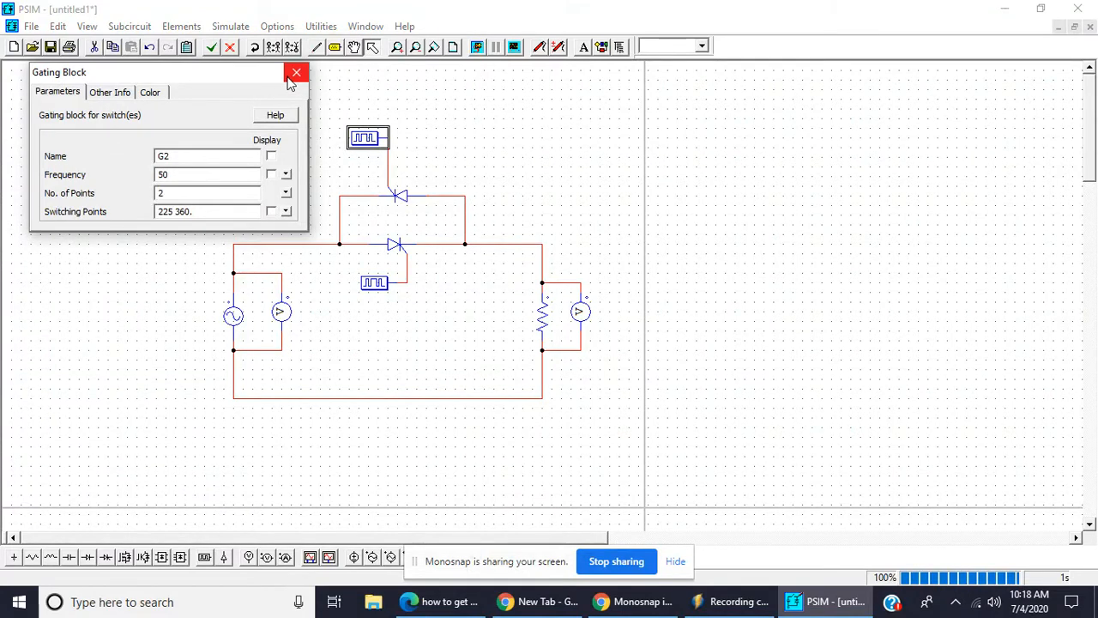
{"action": "left_click", "coordinate": [296, 72]}
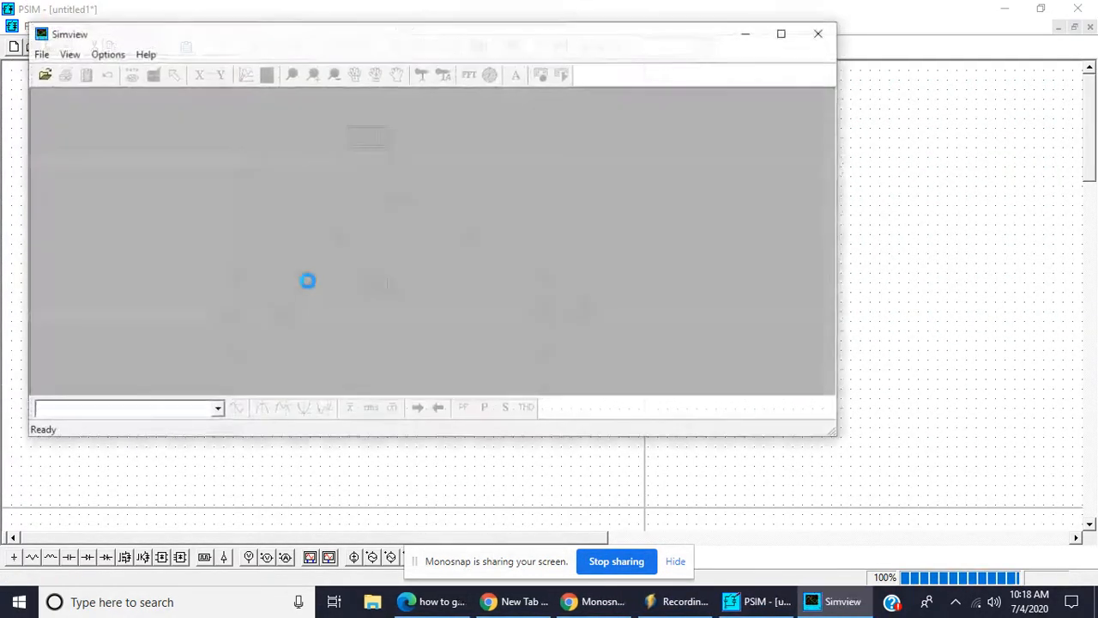
Add VIN and VOUT to Simview's display variables and plot them
{"action": "left_click", "coordinate": [307, 281]}
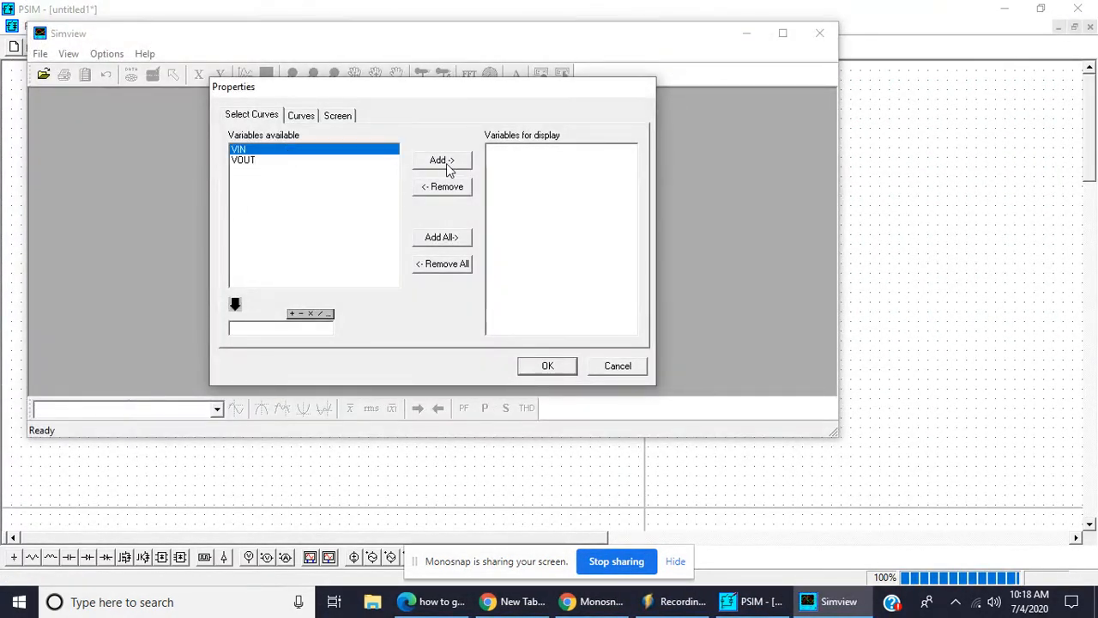
{"action": "left_click", "coordinate": [547, 366]}
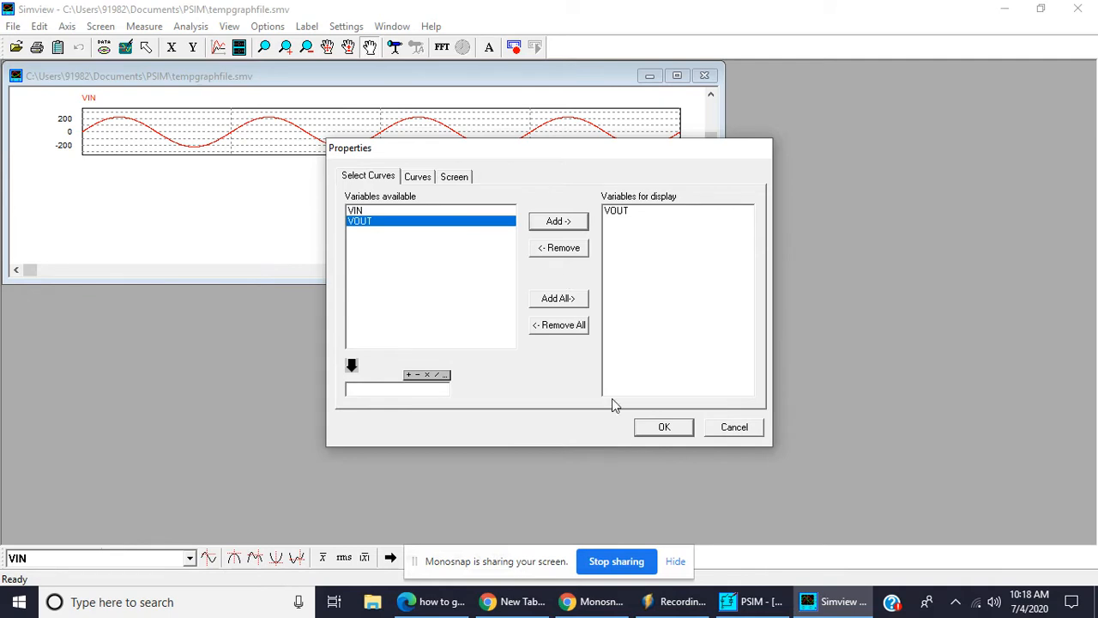
{"action": "left_click", "coordinate": [663, 427]}
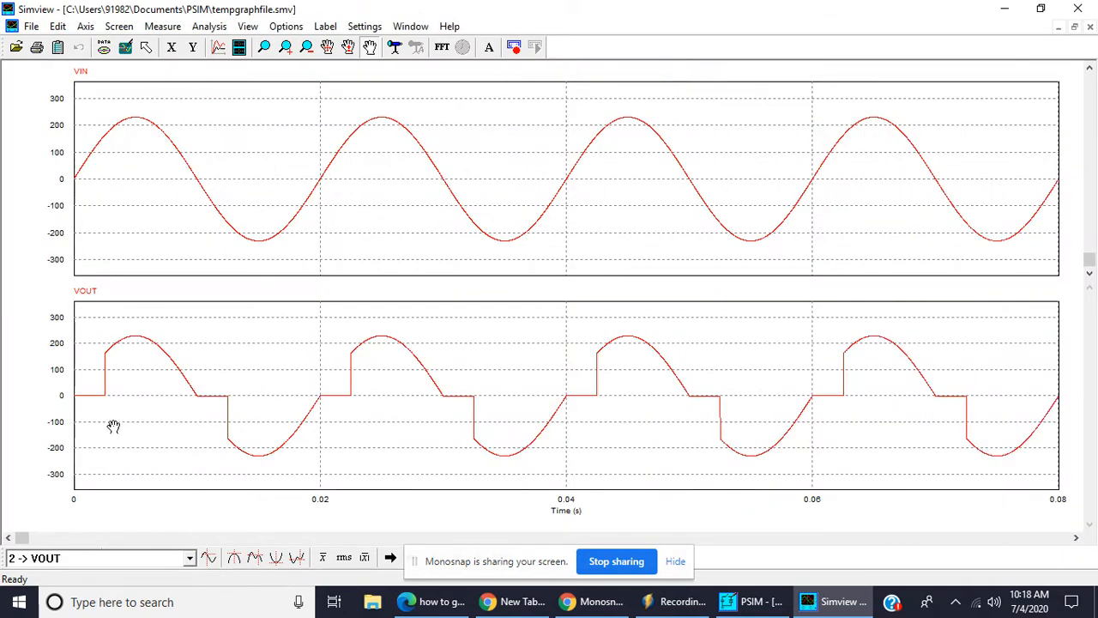
{"action": "mouse_move", "coordinate": [105, 403]}
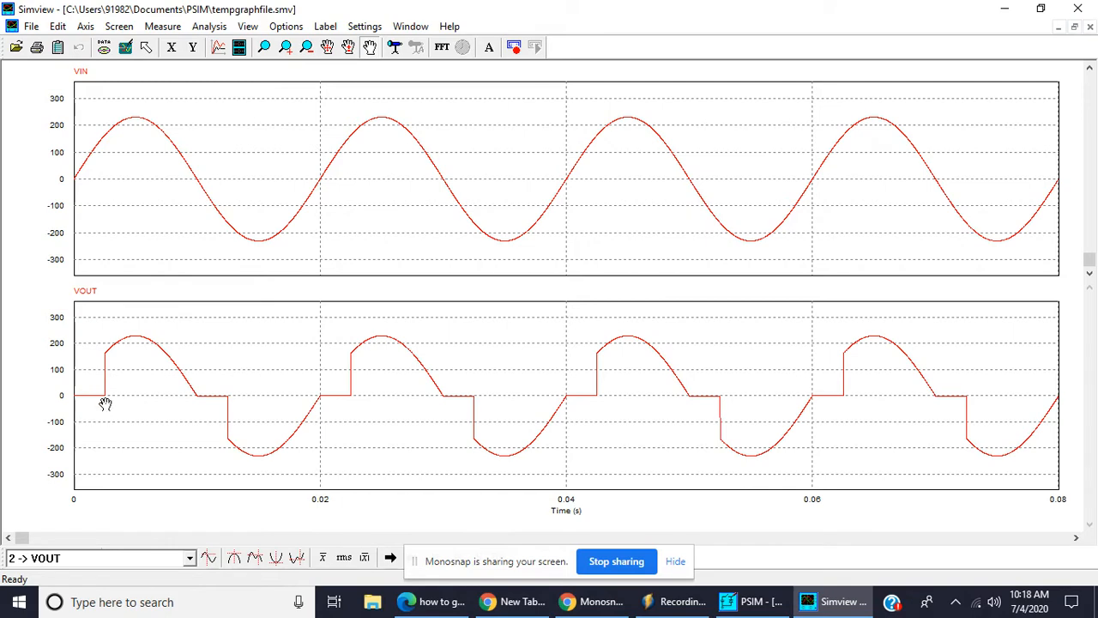
{"action": "mouse_move", "coordinate": [219, 401]}
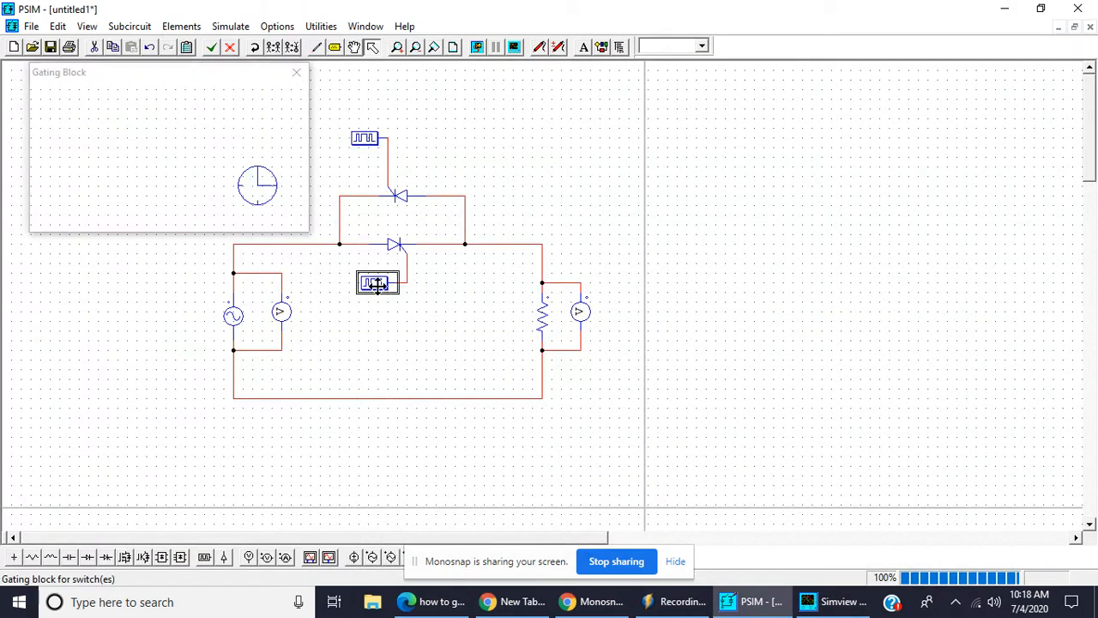
Open gating block G1 and enter 90 as its first switching point
{"action": "double_click", "coordinate": [377, 283]}
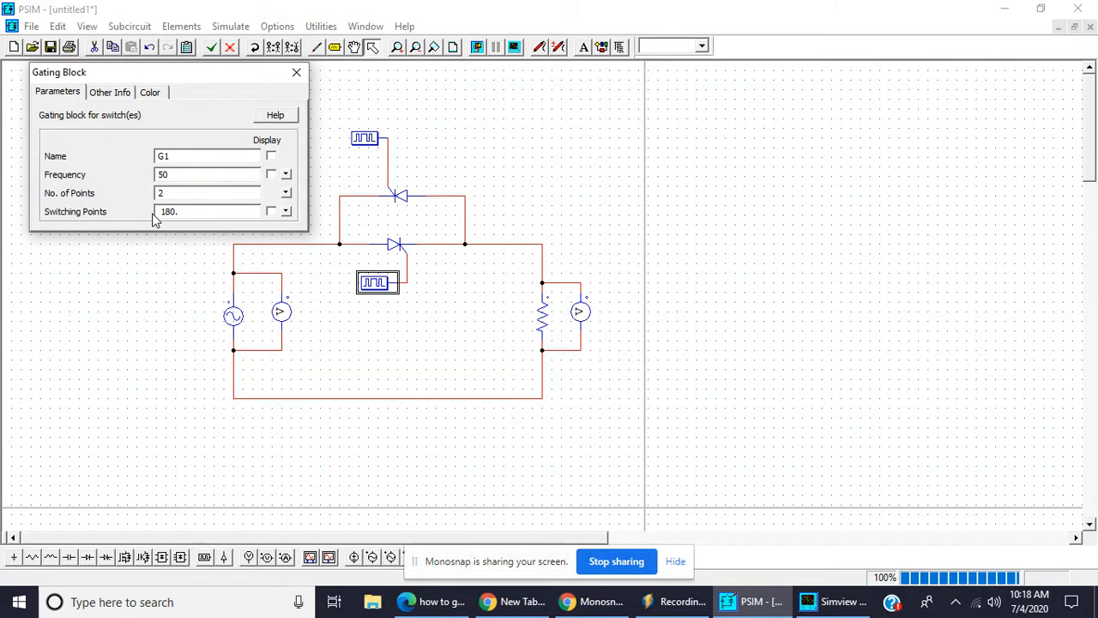
{"action": "type", "text": "90"}
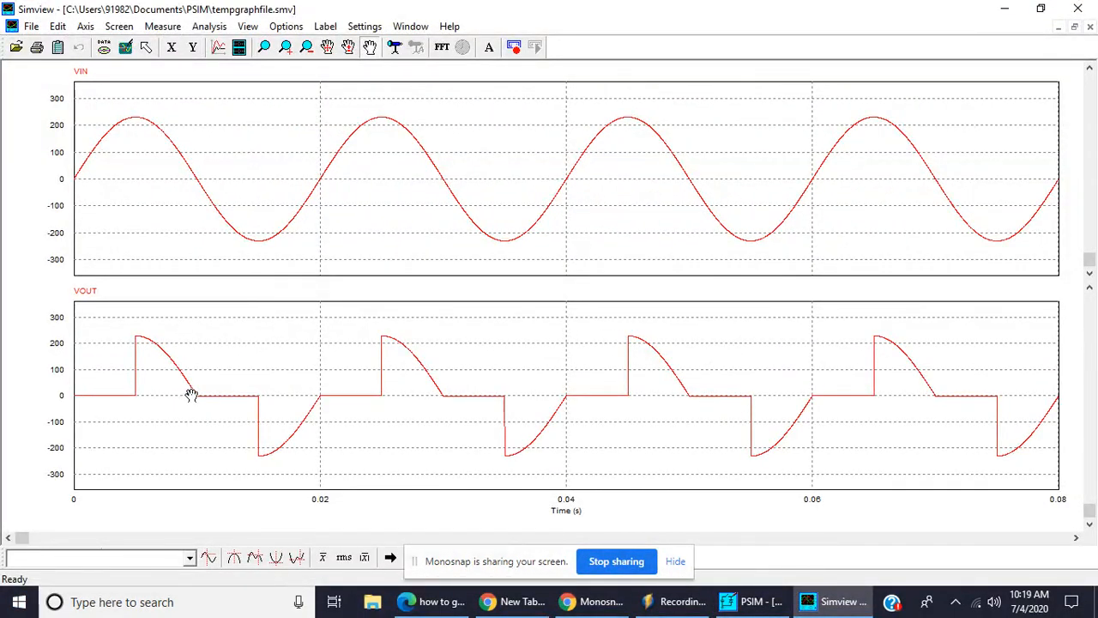
{"action": "mouse_move", "coordinate": [354, 403]}
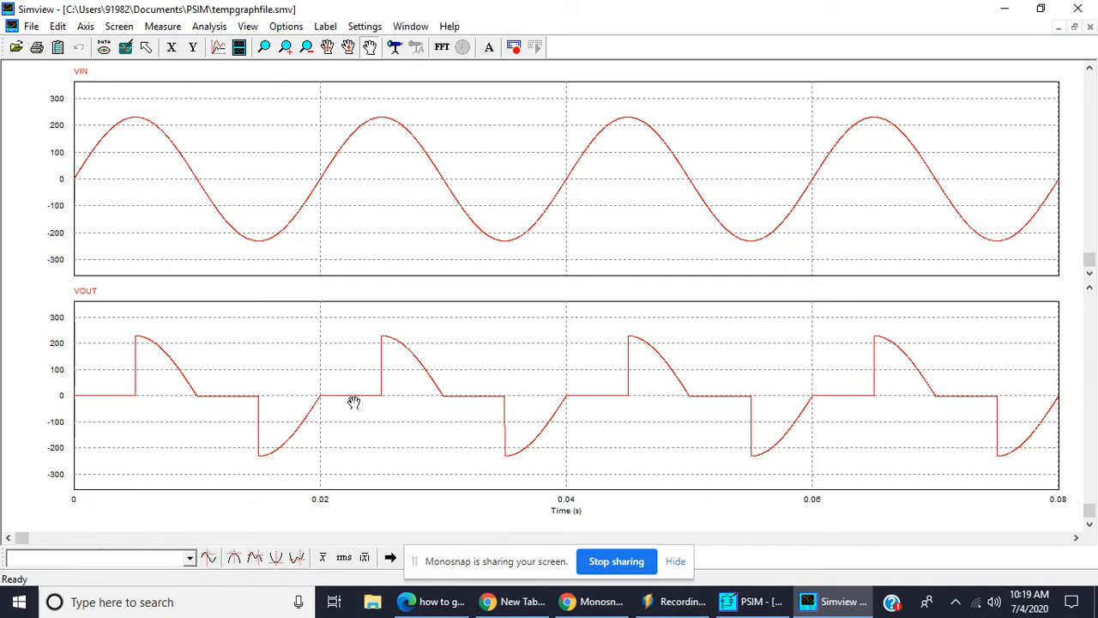
{"action": "mouse_move", "coordinate": [79, 396]}
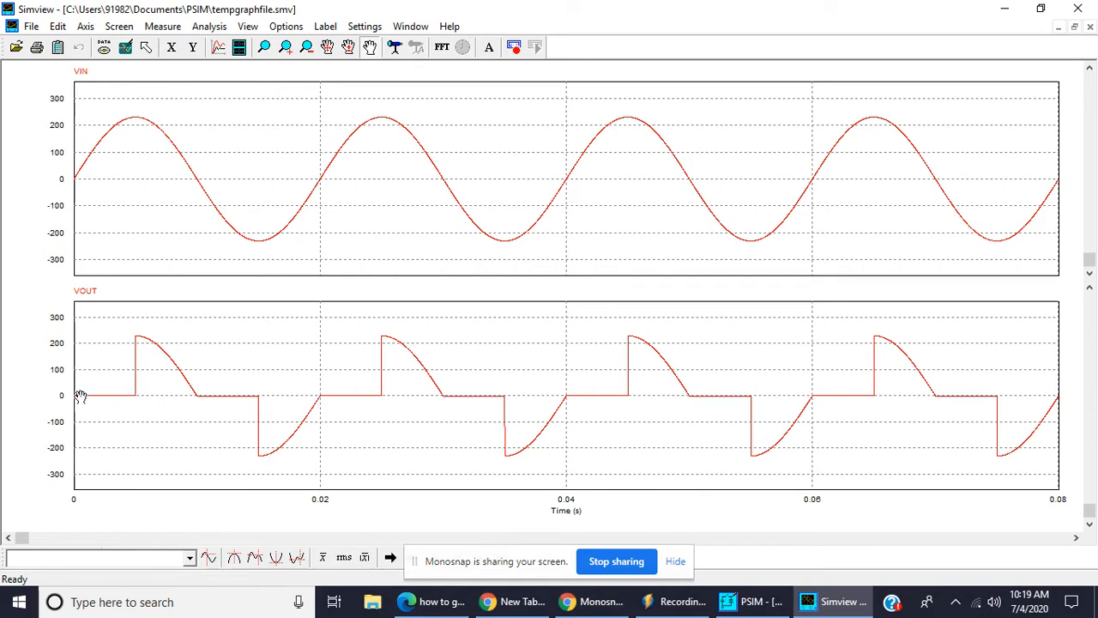
{"action": "mouse_move", "coordinate": [142, 395]}
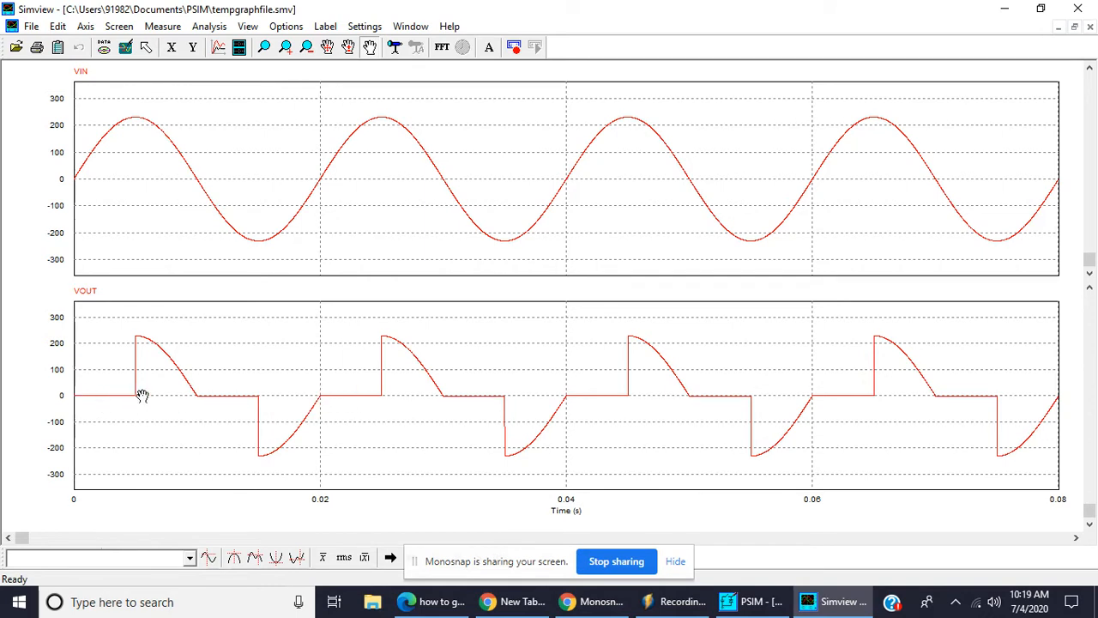
{"action": "mouse_move", "coordinate": [190, 406]}
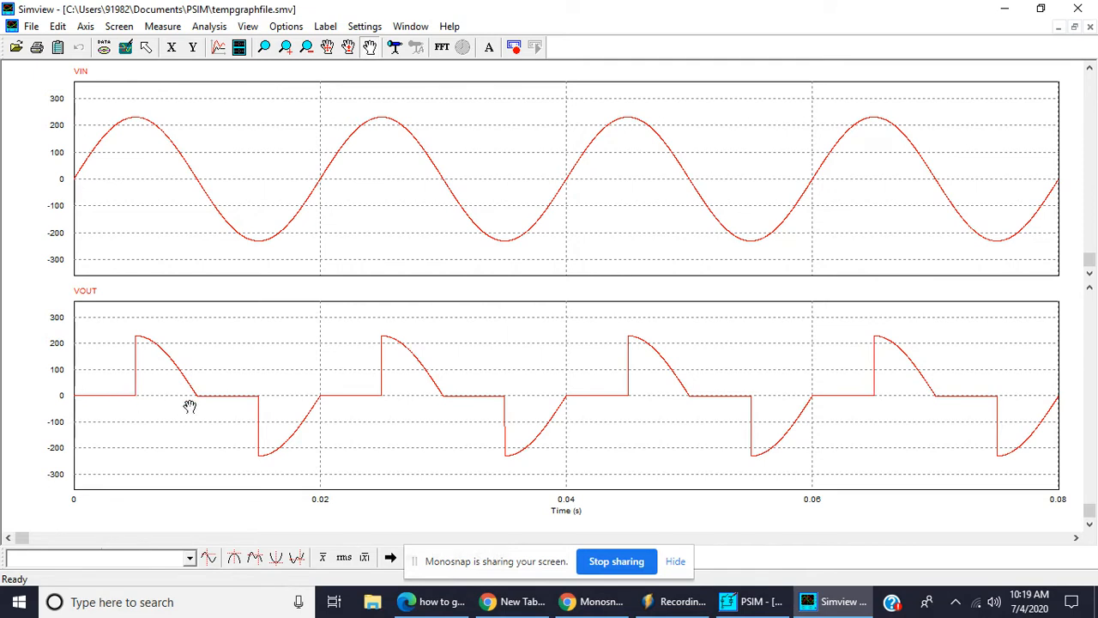
{"action": "mouse_move", "coordinate": [228, 402]}
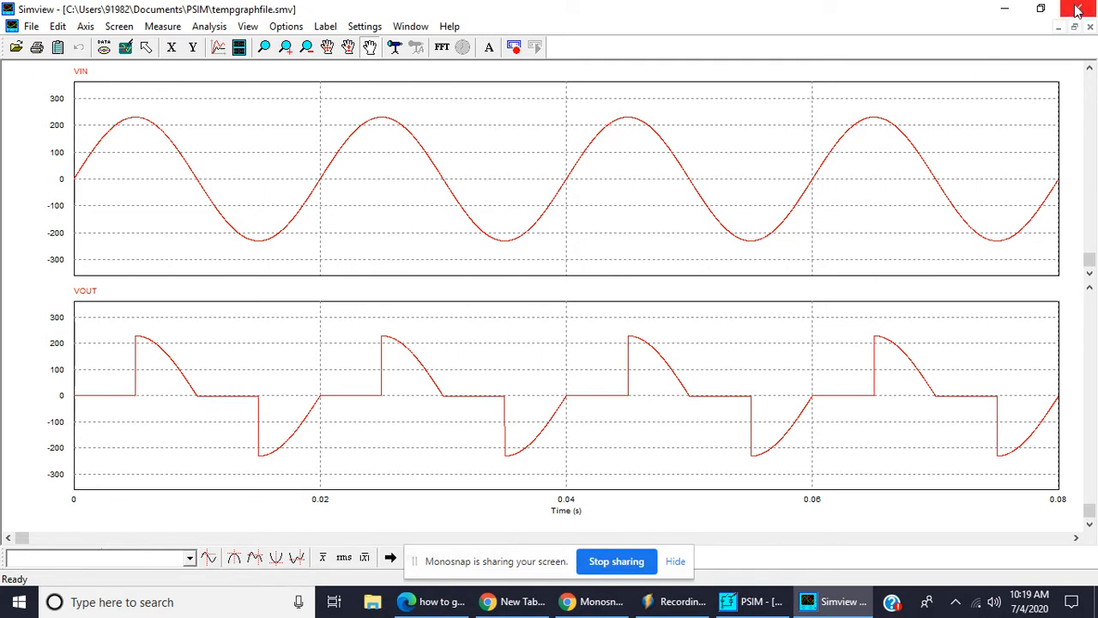
{"action": "mouse_move", "coordinate": [1079, 8]}
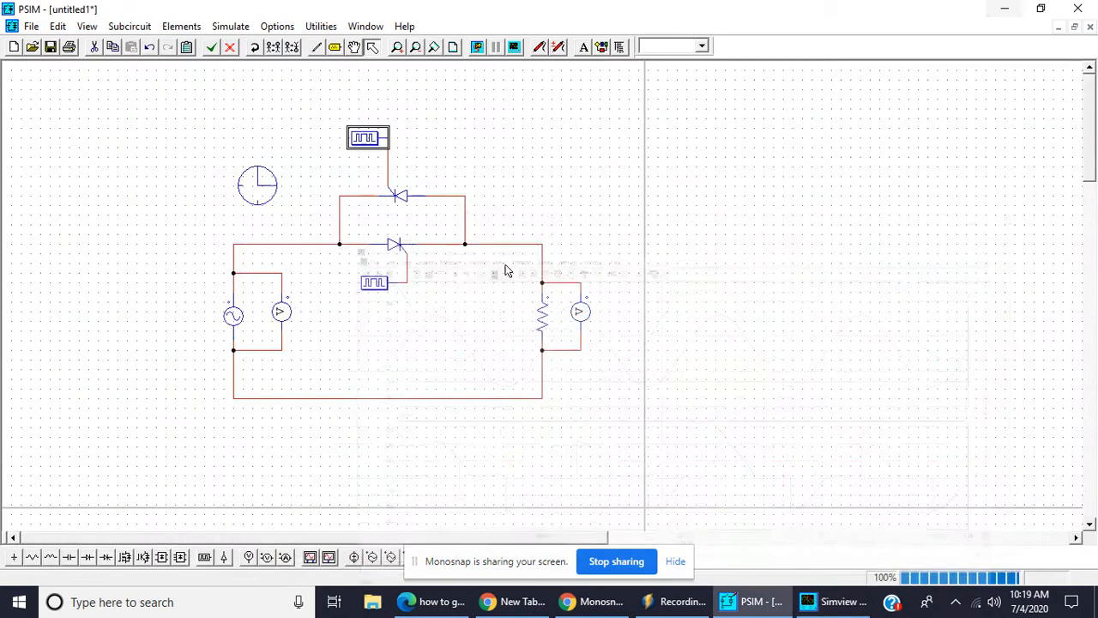
{"action": "double_click", "coordinate": [541, 315]}
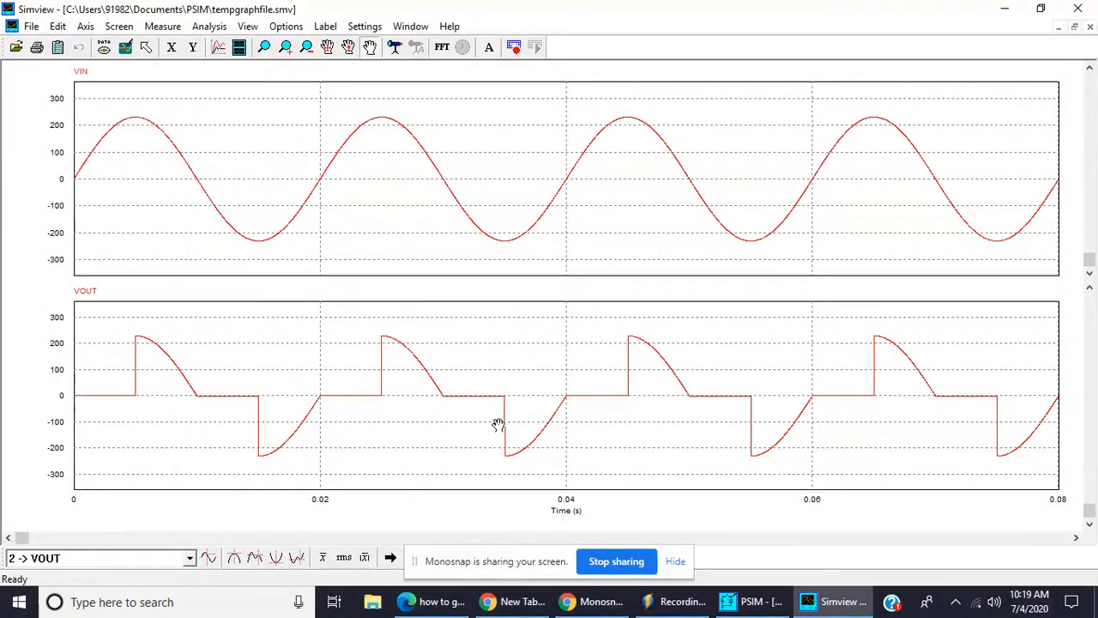
{"action": "mouse_move", "coordinate": [170, 225]}
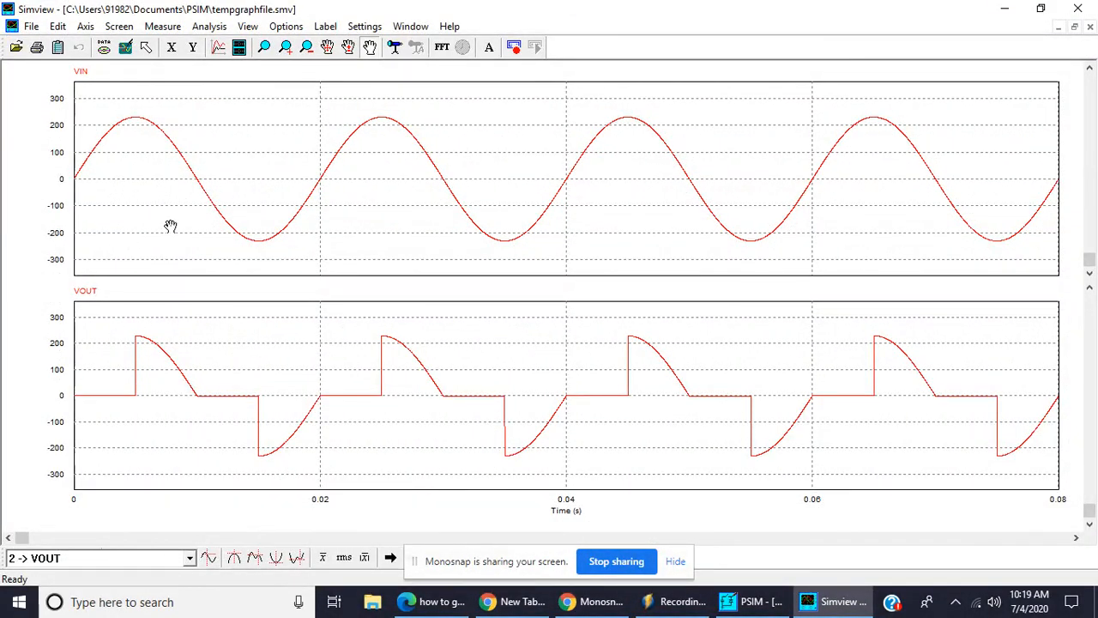